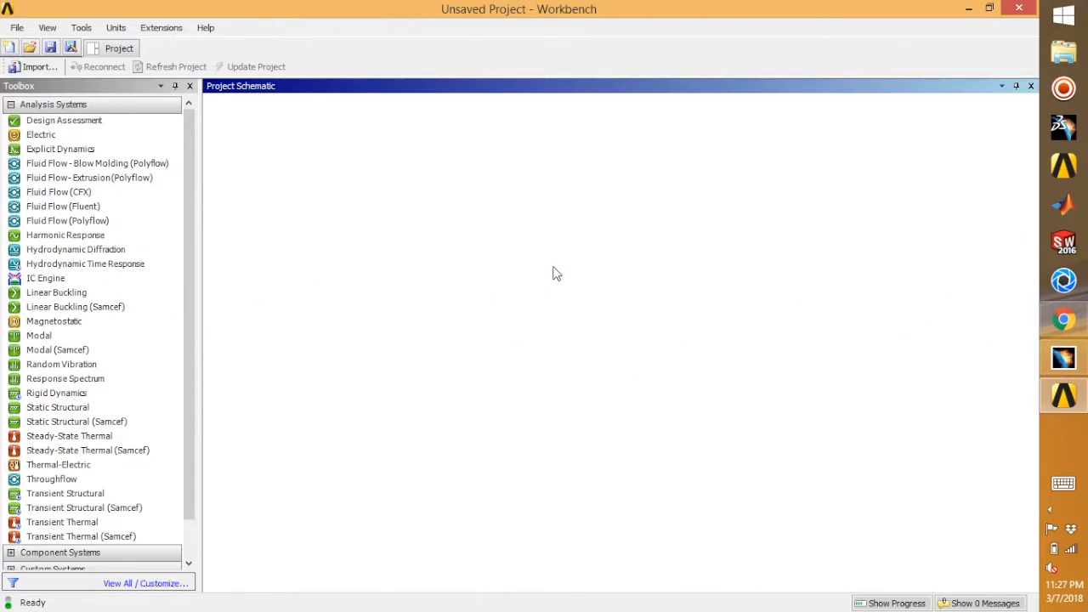
pyautogui.moveTo(473, 227)
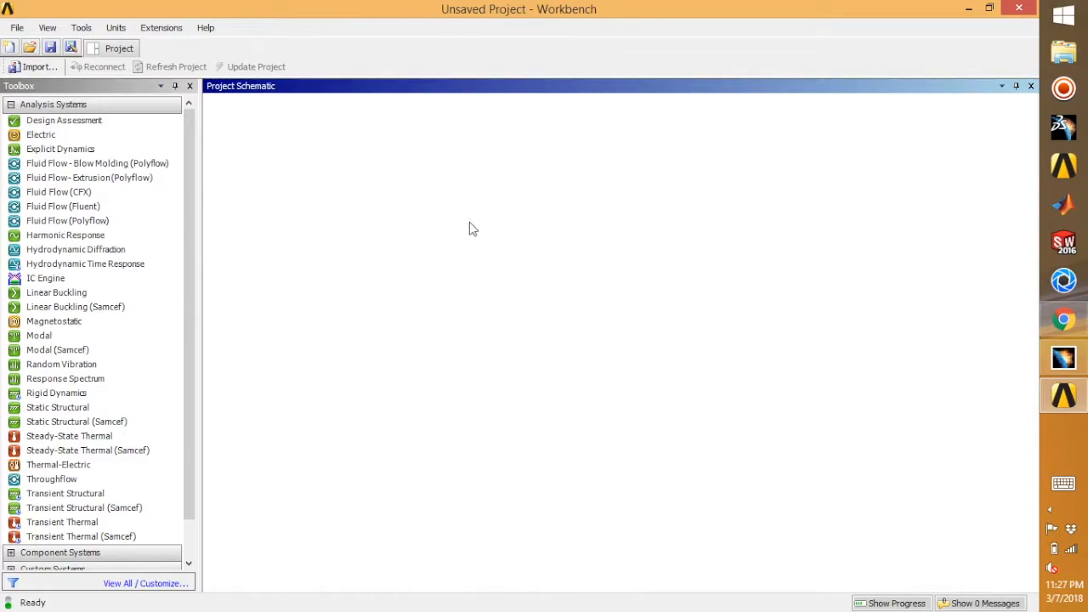
# Step: Add a standalone Geometry component system from the schematic menu and rename it 'Line Body Model'
pyautogui.rightClick(473, 228)
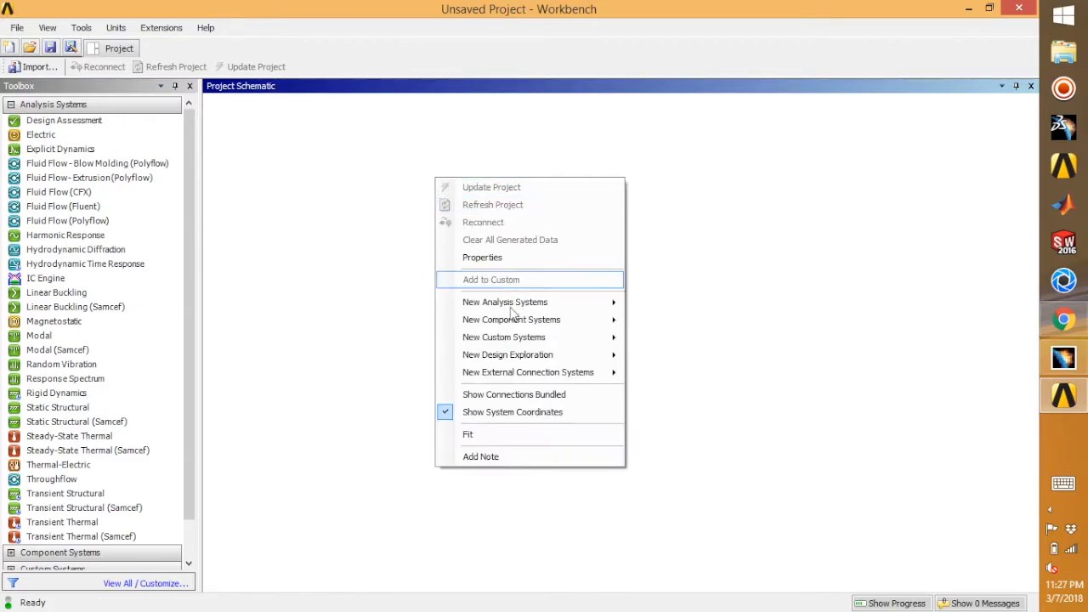
pyautogui.moveTo(510, 320)
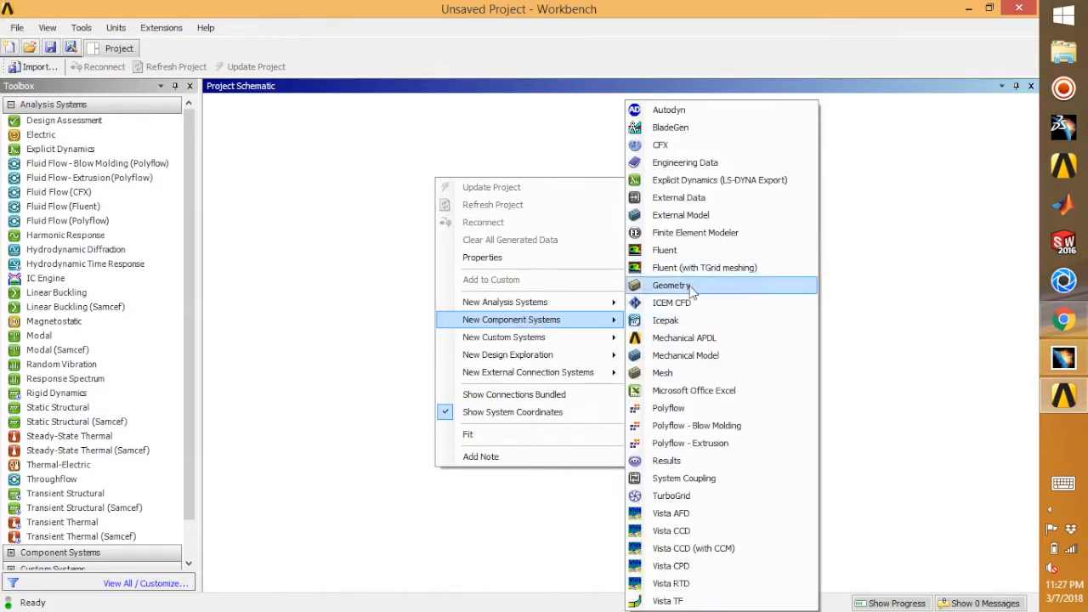
pyautogui.click(670, 286)
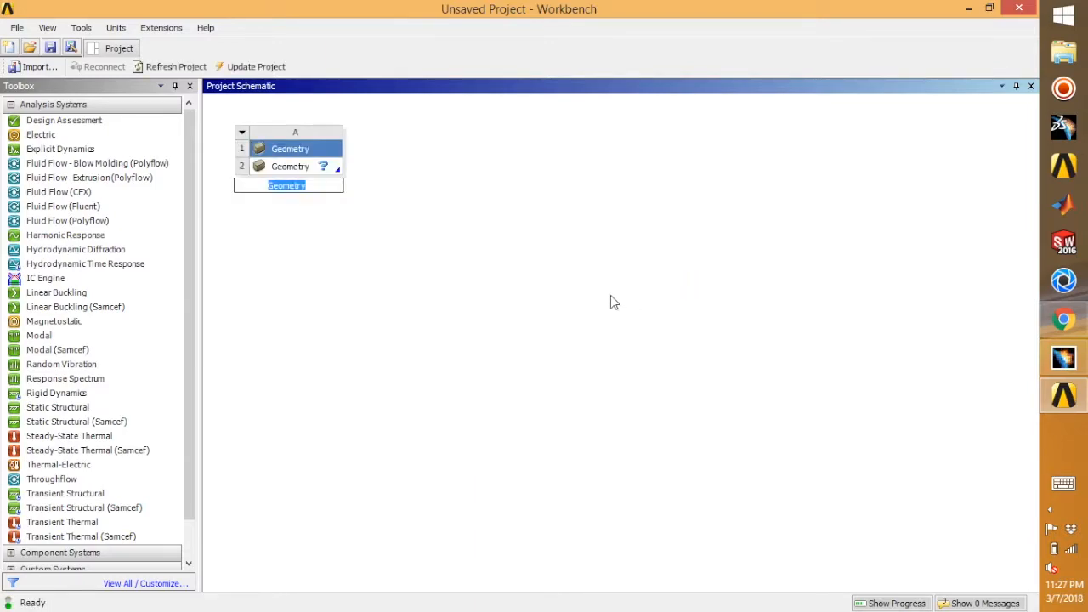
pyautogui.moveTo(393, 259)
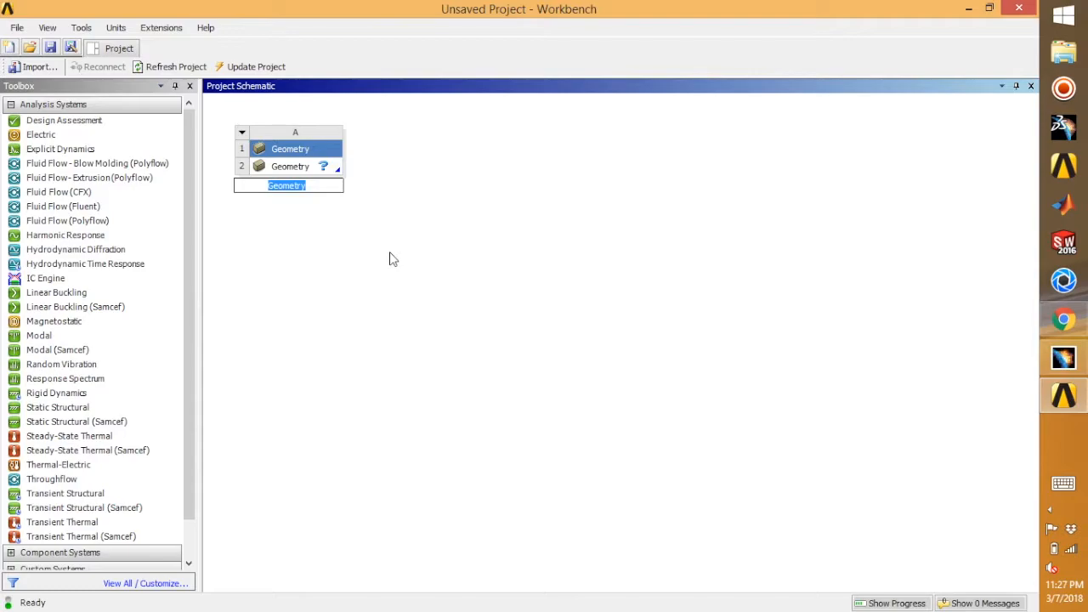
pyautogui.write('Line Body Model')
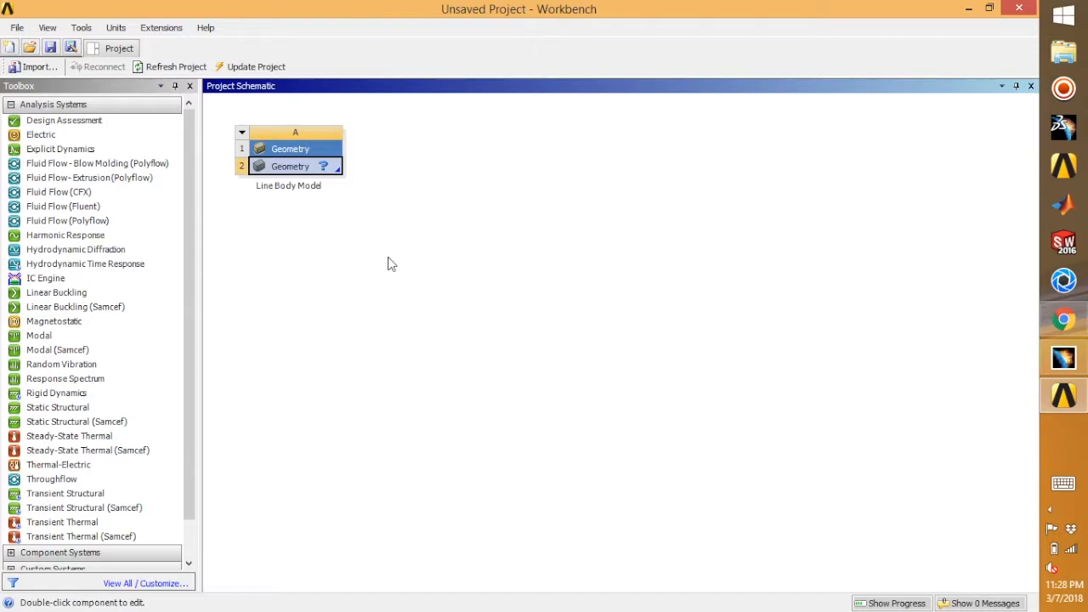
pyautogui.moveTo(332, 208)
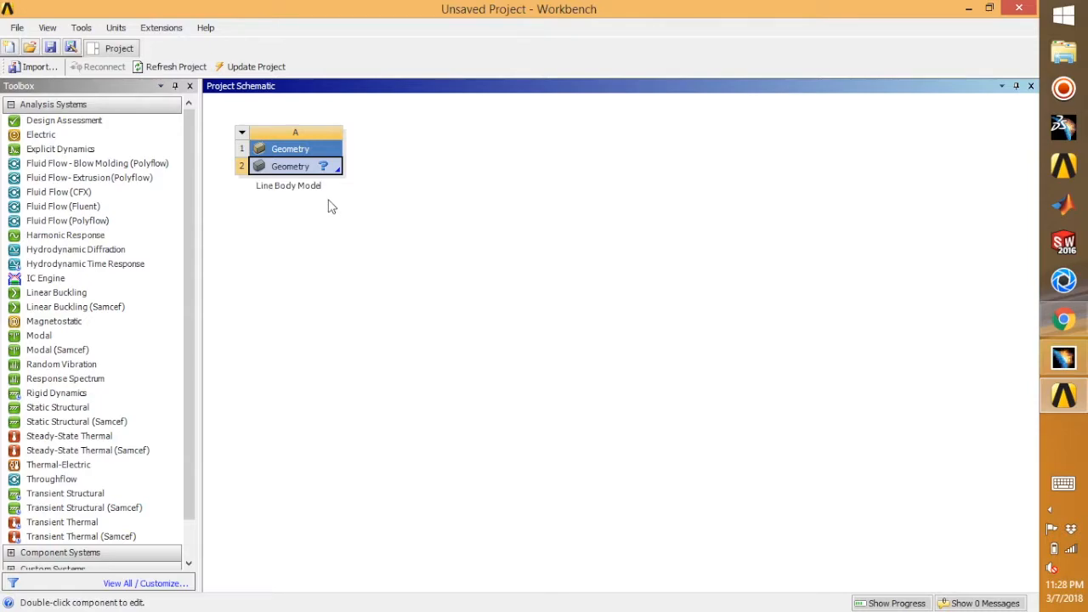
pyautogui.moveTo(330, 209)
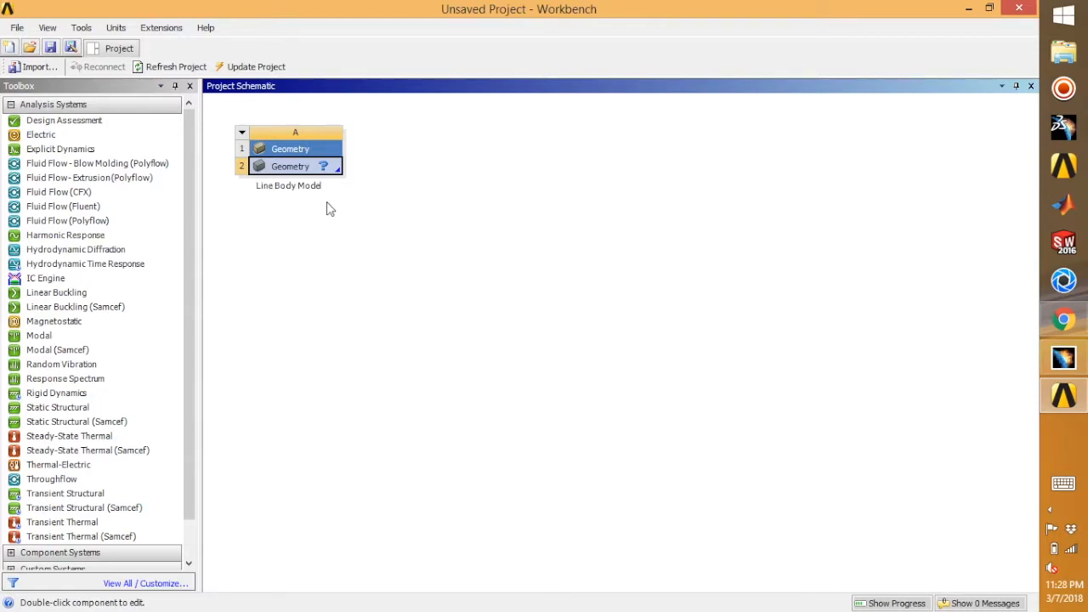
pyautogui.moveTo(319, 218)
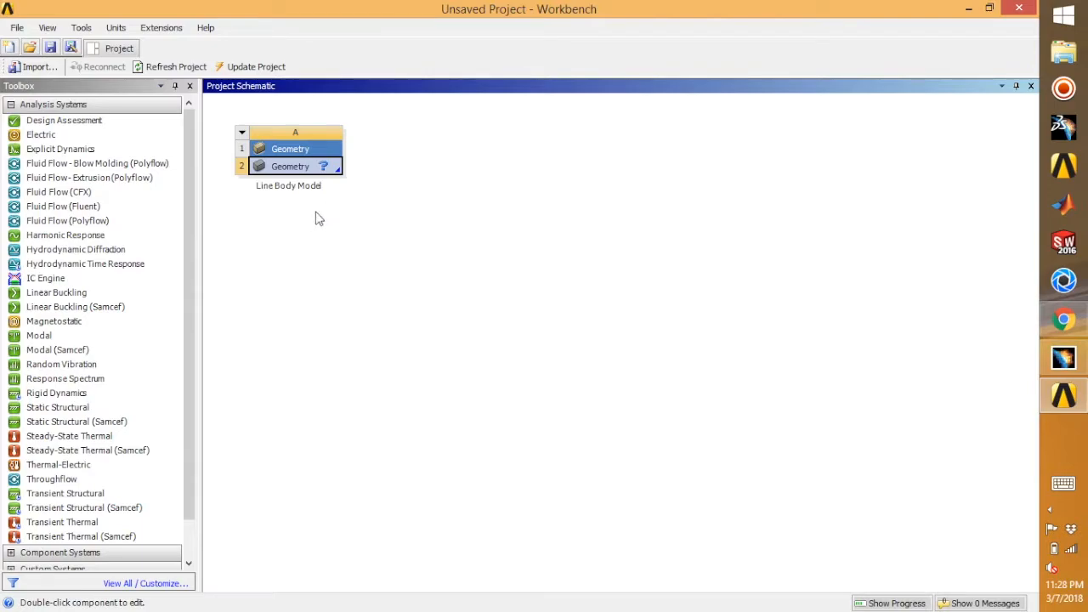
pyautogui.moveTo(306, 221)
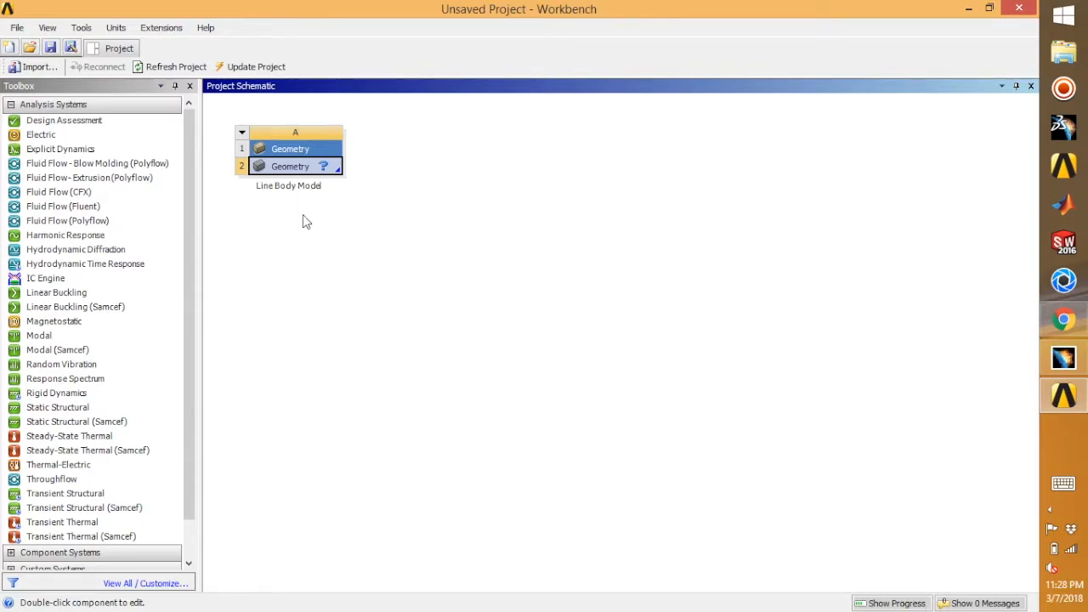
pyautogui.moveTo(345, 235)
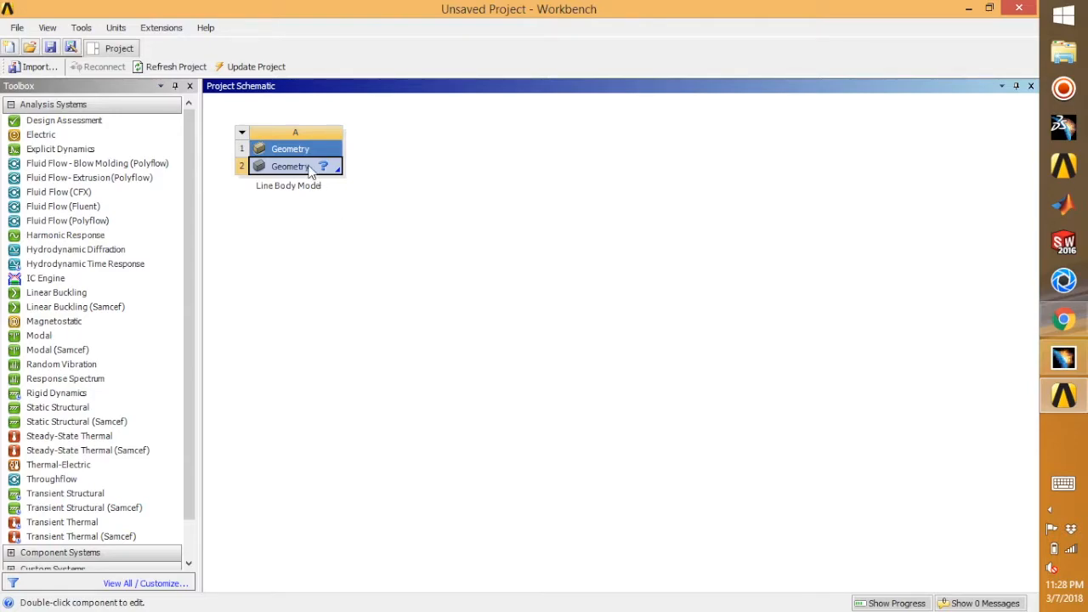
# Step: Launch the geometry in DesignModeler, switch length units to Inch, and pick XYPlane for sketching
pyautogui.doubleClick(289, 167)
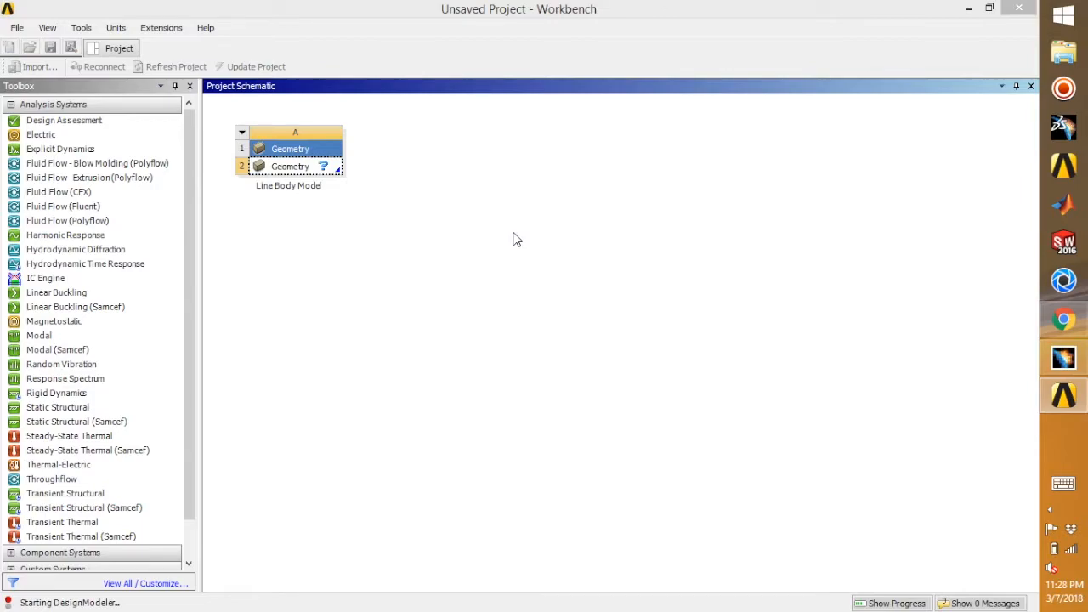
pyautogui.doubleClick(289, 148)
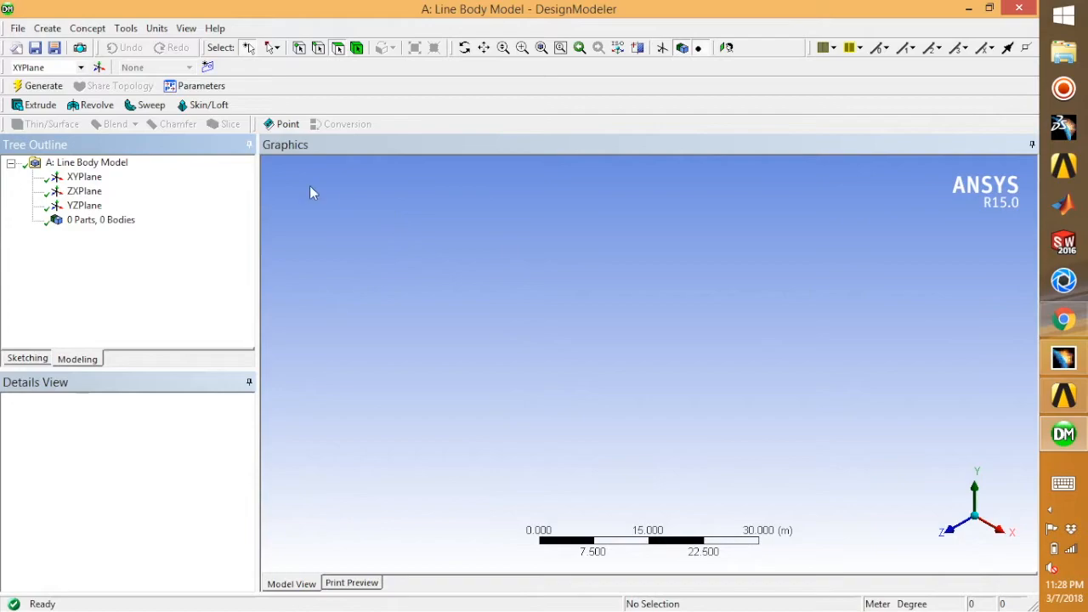
pyautogui.click(156, 27)
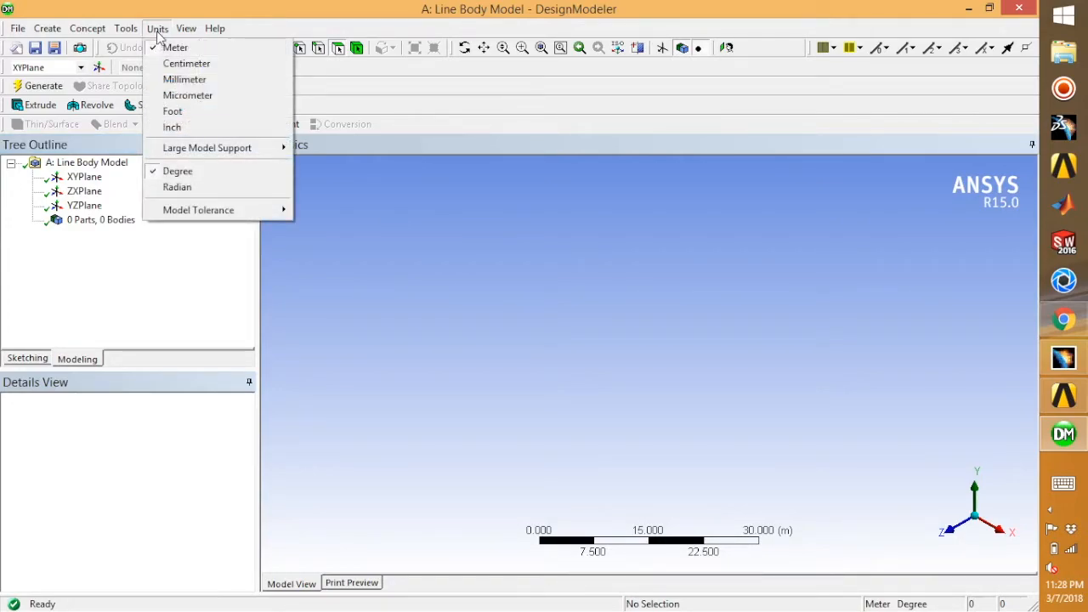
pyautogui.click(172, 126)
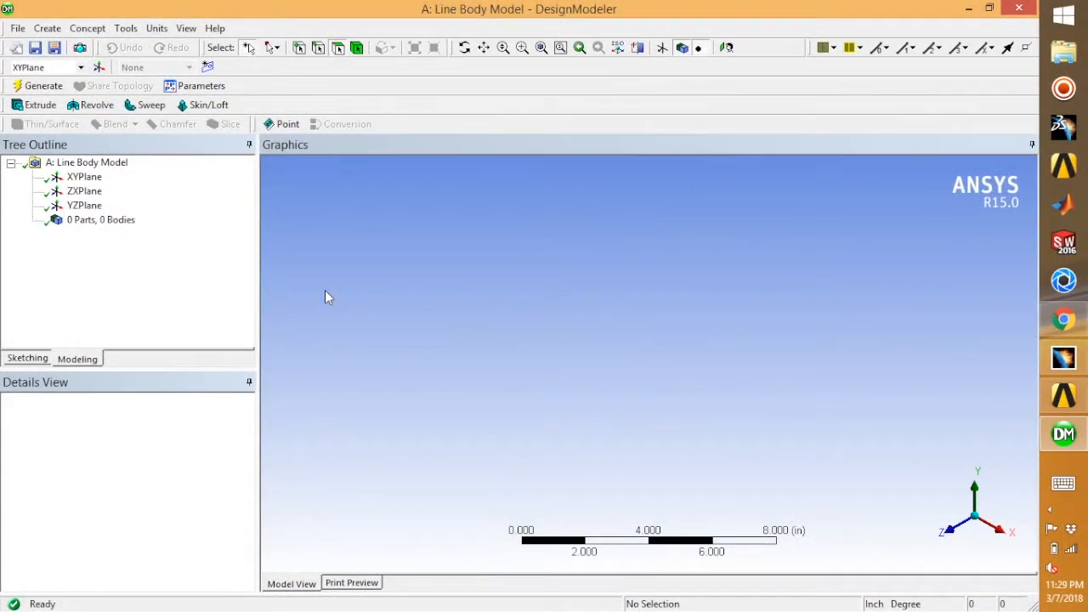
pyautogui.moveTo(156, 282)
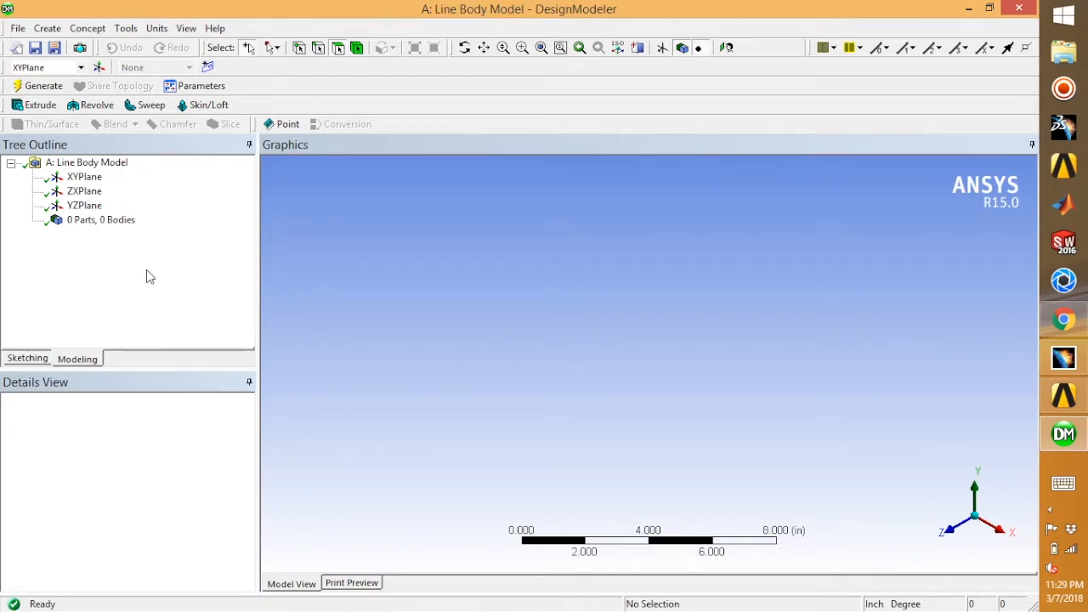
pyautogui.moveTo(164, 270)
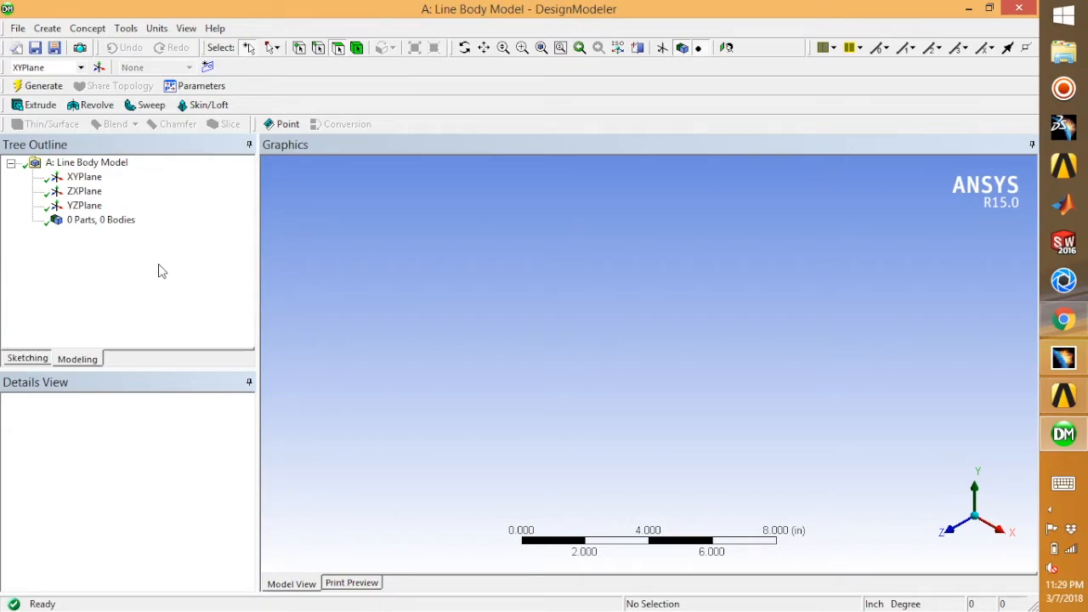
pyautogui.rightClick(84, 175)
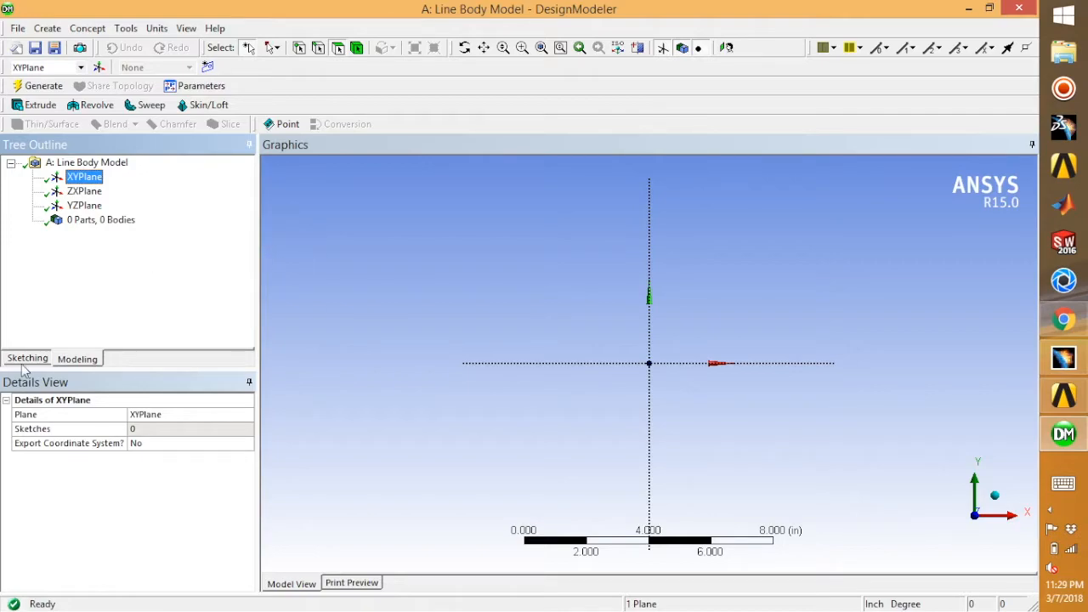
# Step: Start a polyline from the origin rising vertically, then running right across the top
pyautogui.click(27, 357)
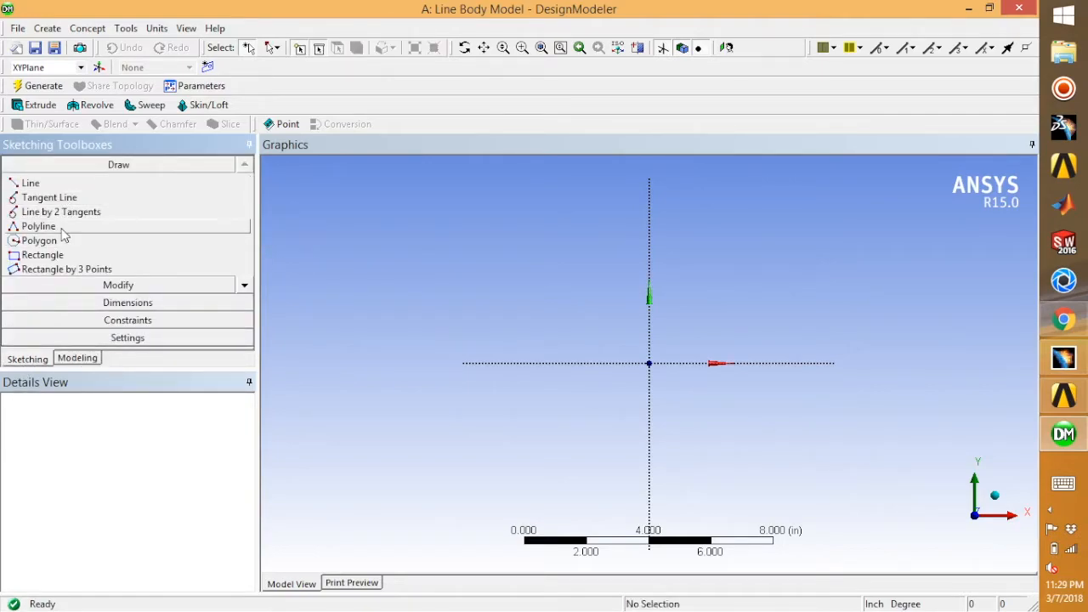
pyautogui.click(37, 226)
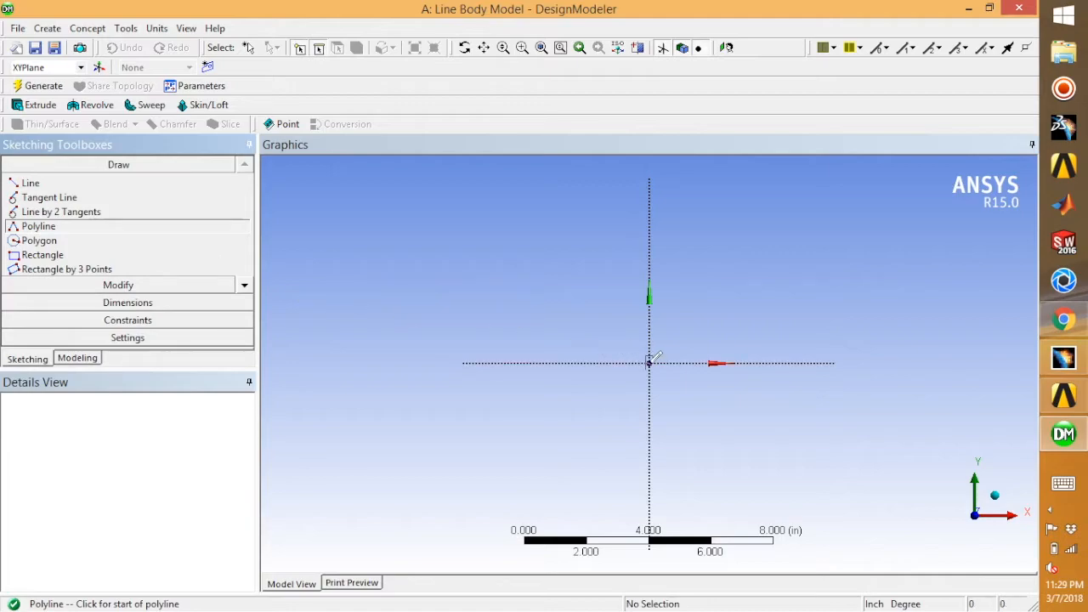
pyautogui.click(649, 364)
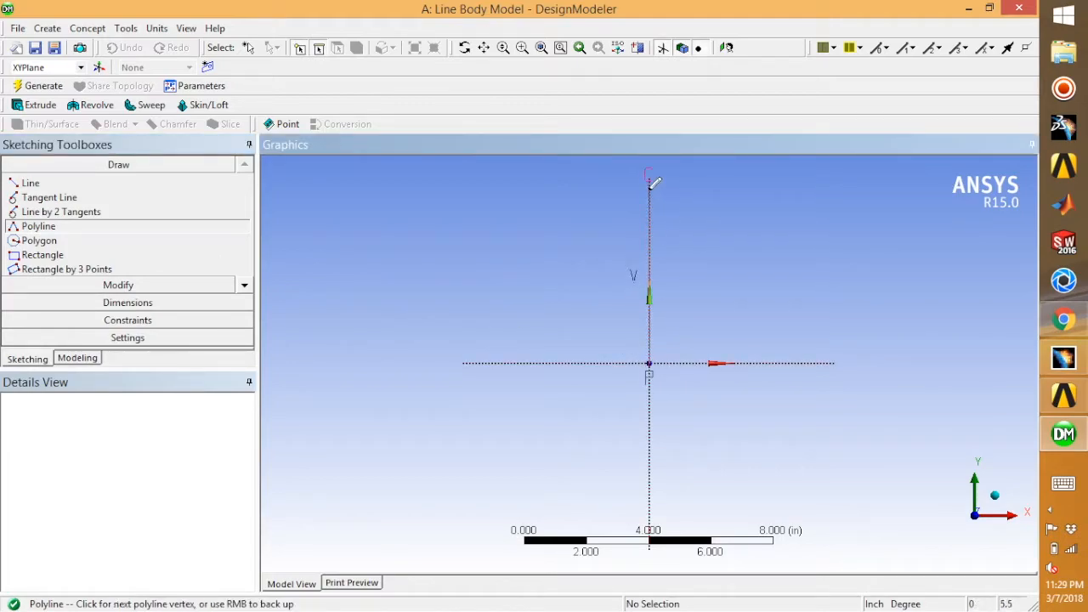
pyautogui.click(798, 180)
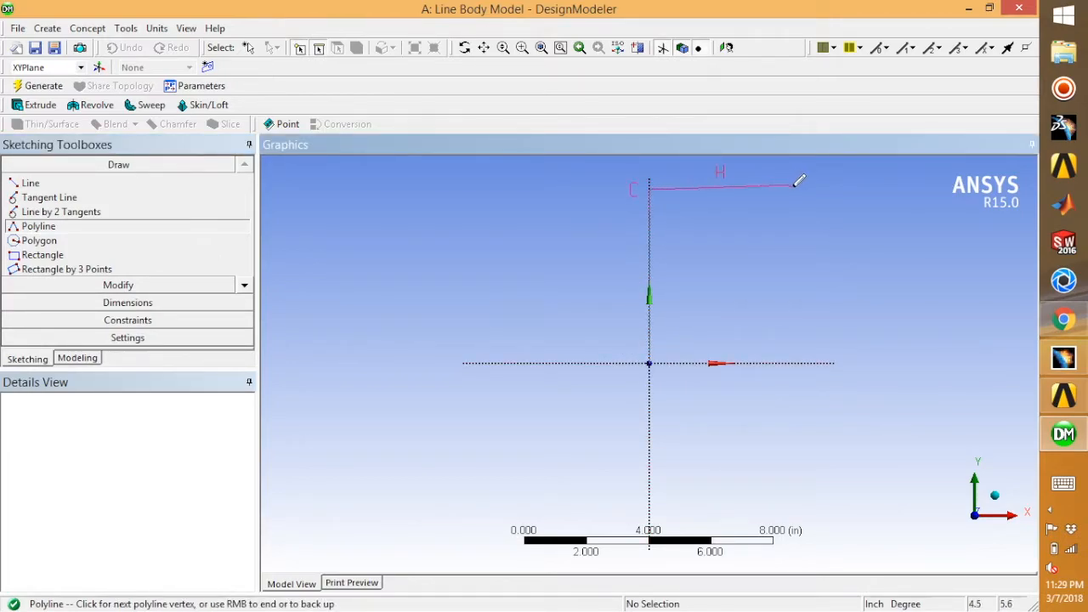
pyautogui.click(806, 330)
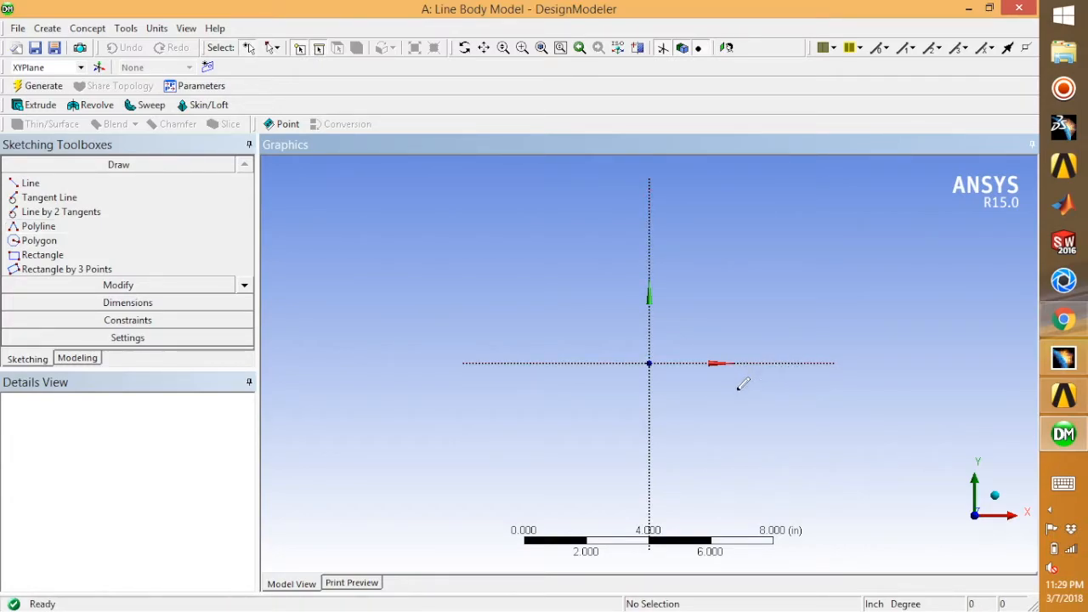
pyautogui.moveTo(774, 382)
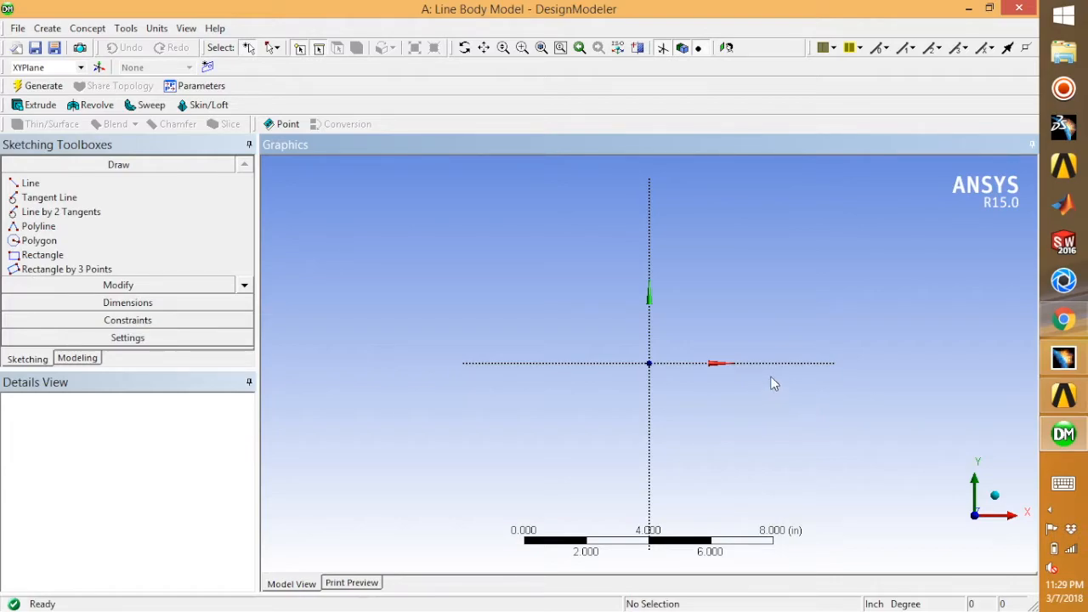
pyautogui.moveTo(61, 211)
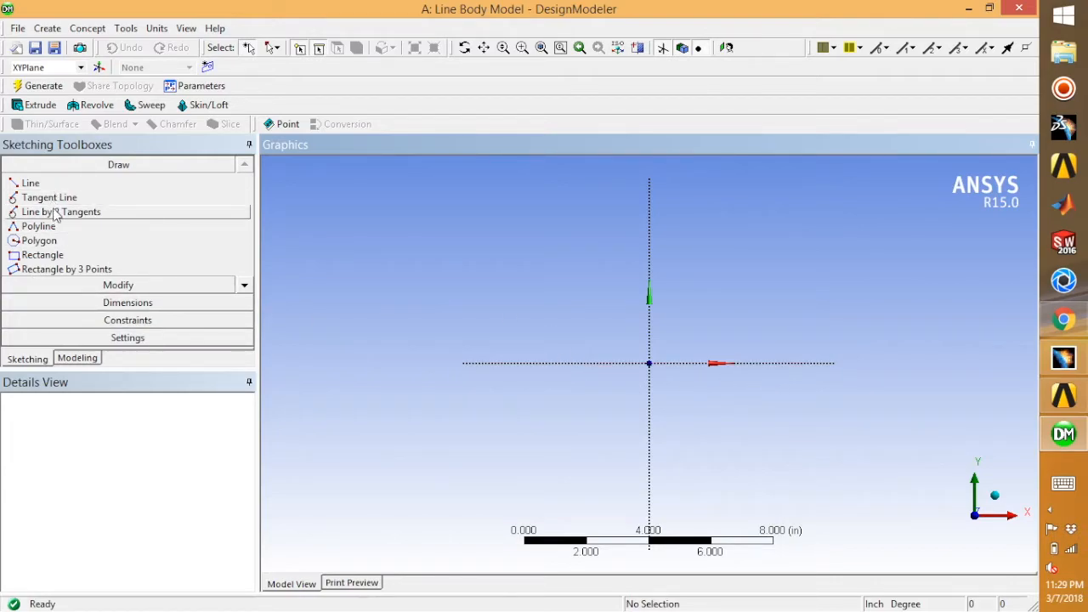
# Step: Restart the polyline, placing the upper corner above the origin and extending the top edge right
pyautogui.click(37, 225)
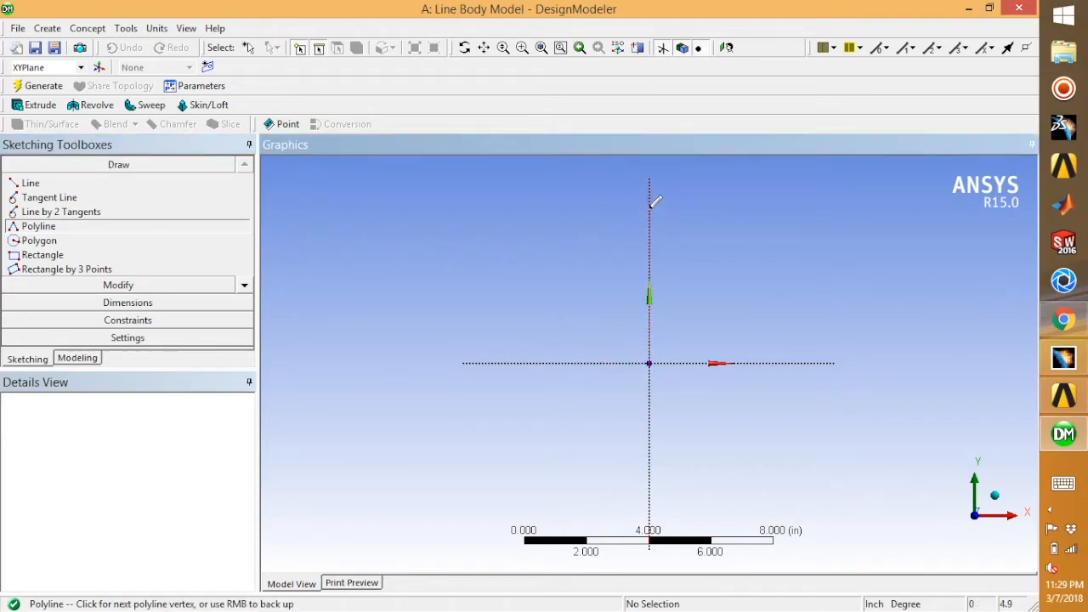
pyautogui.click(753, 193)
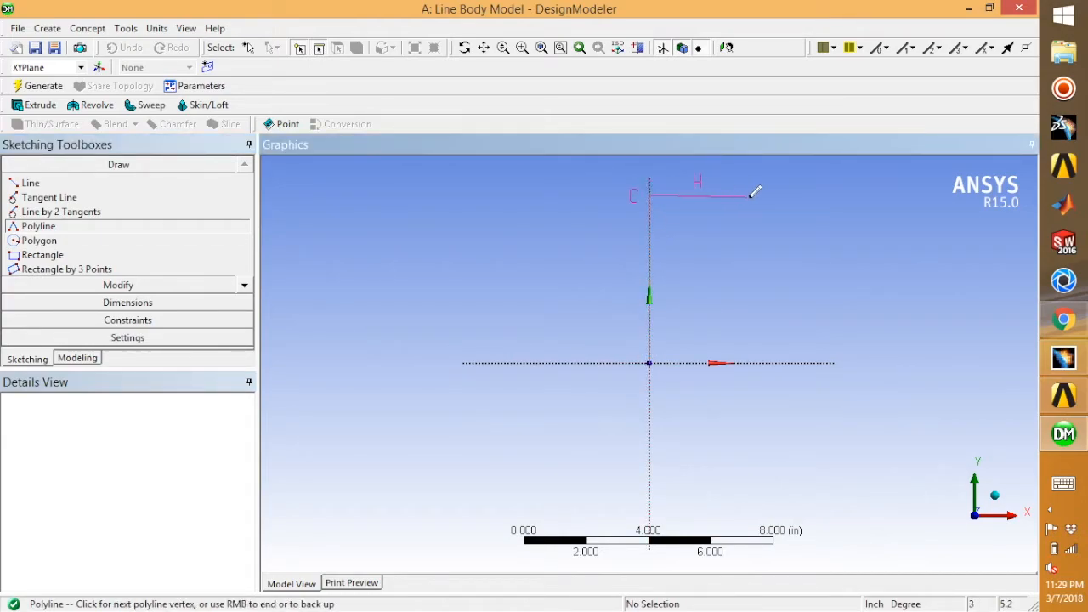
pyautogui.click(794, 336)
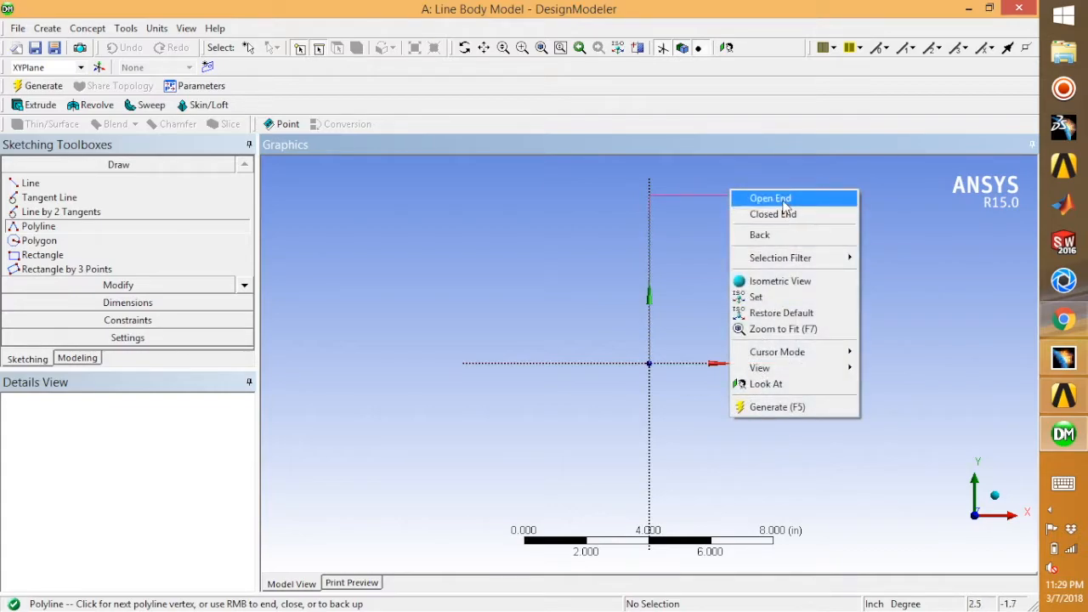
# Step: Finish the three-line outline as an open-ended shape
pyautogui.click(769, 197)
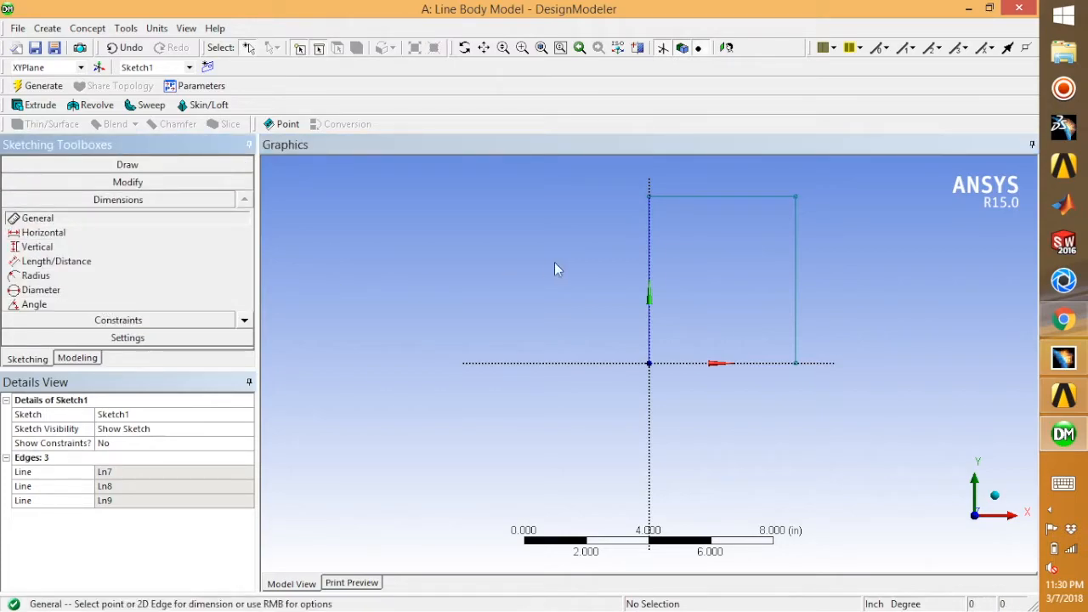
pyautogui.moveTo(650, 256)
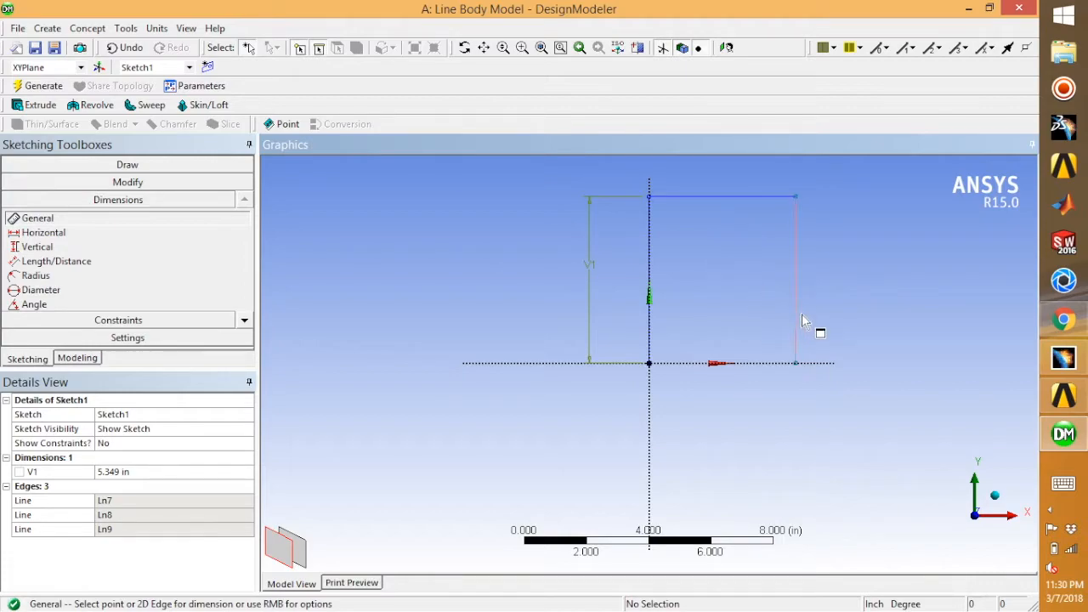
pyautogui.moveTo(799, 340)
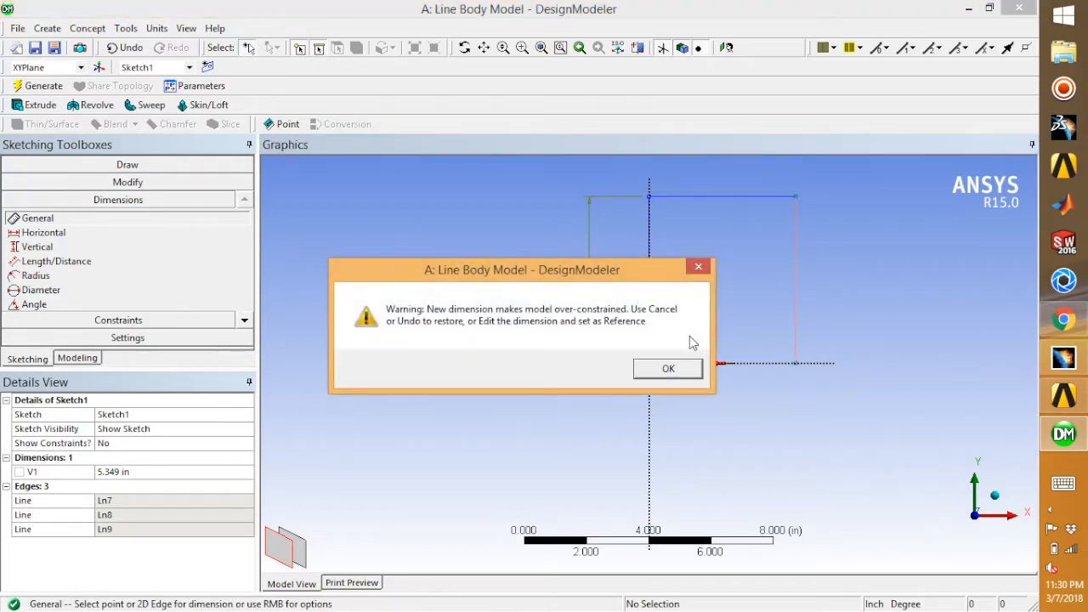
# Step: Dismiss the over-constraint warning, set the width dimension to 72 in, and zoom to fit the sketch
pyautogui.click(667, 368)
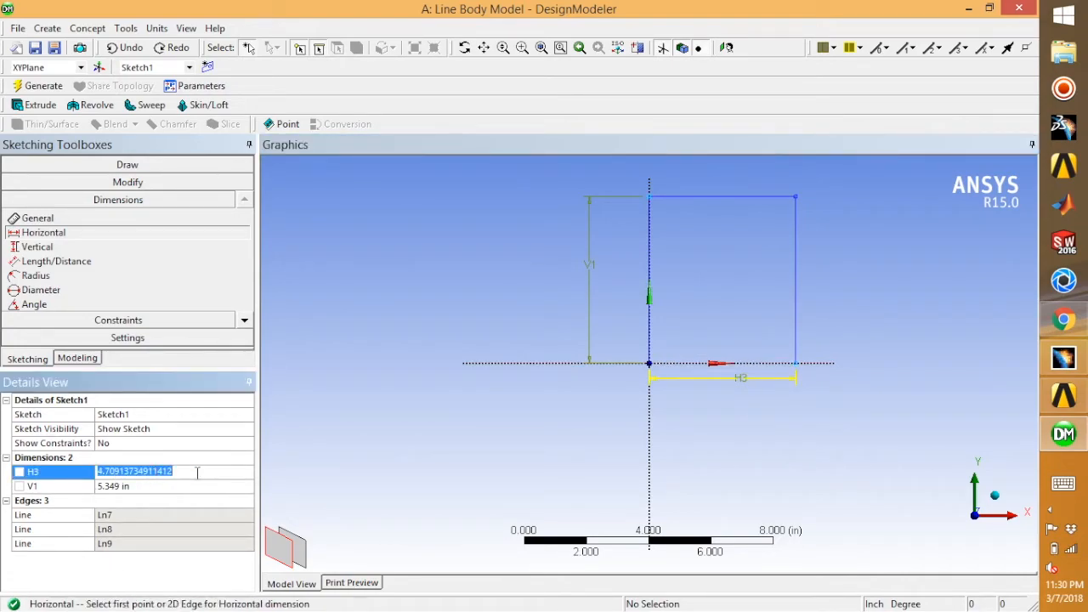
pyautogui.write('72 in')
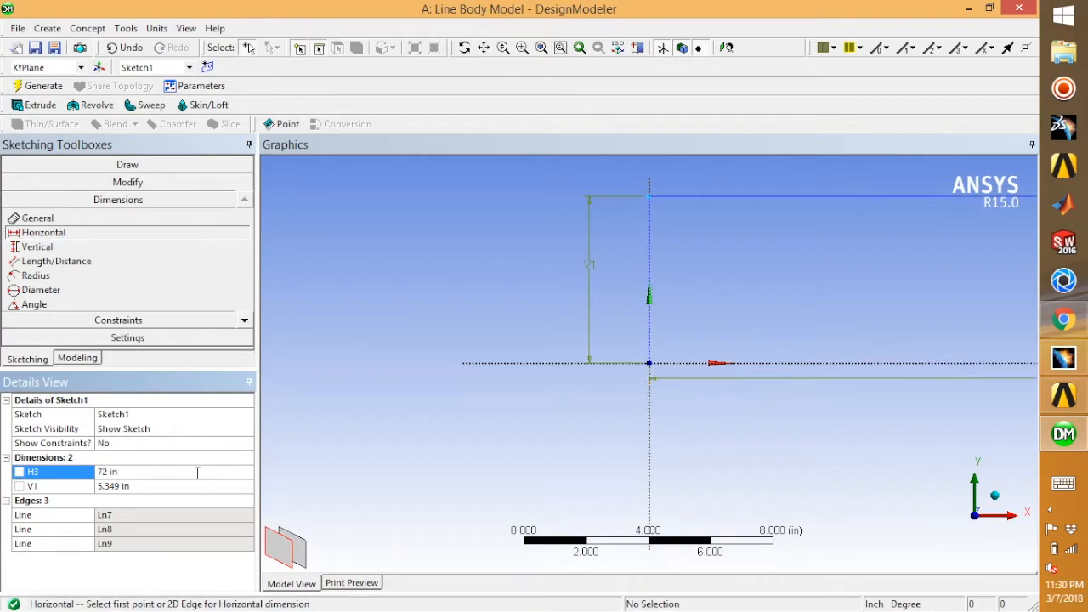
pyautogui.rightClick(568, 428)
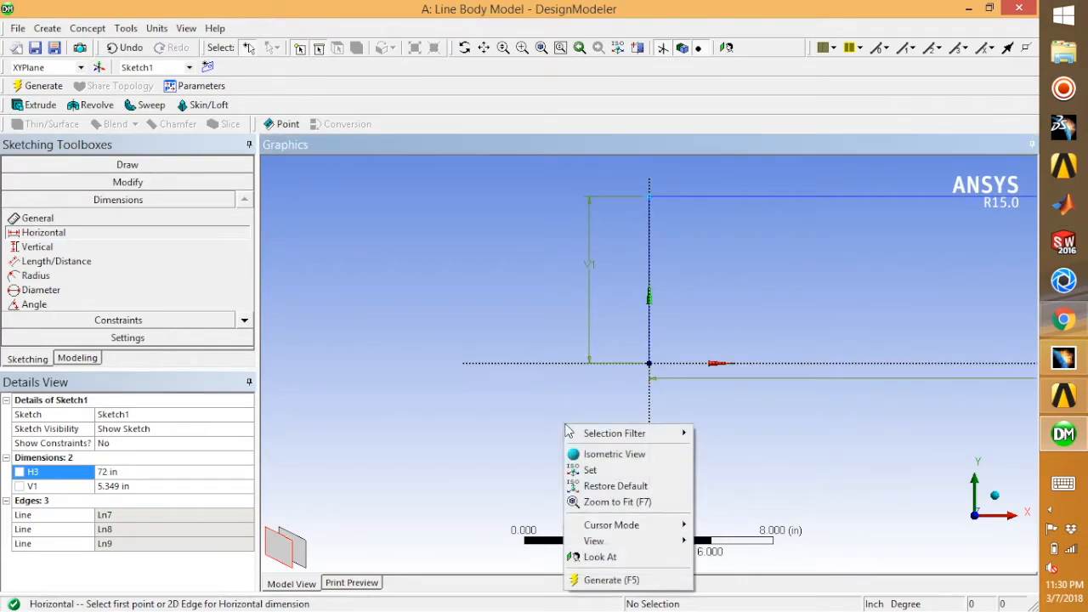
pyautogui.click(623, 501)
pyautogui.write('120')
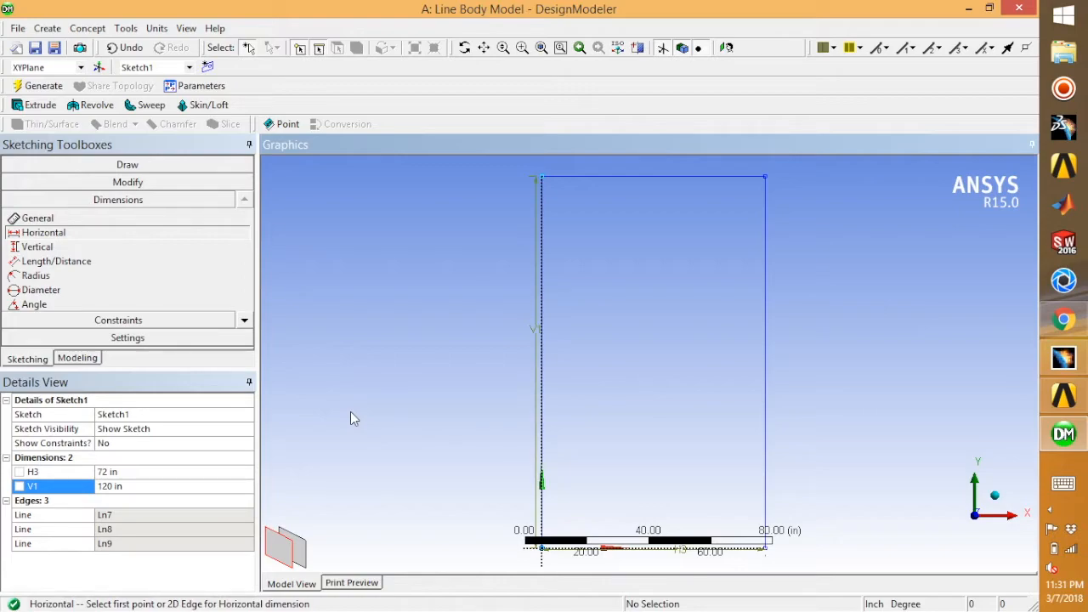
pyautogui.moveTo(351, 418)
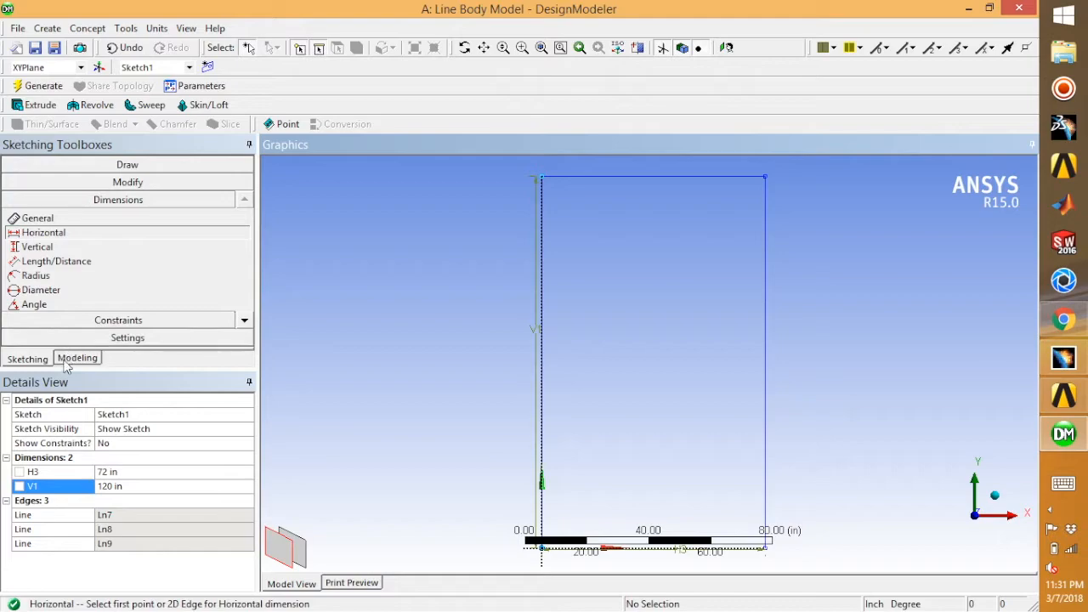
# Step: Create Line1 via Concept > Lines From Sketches with Sketch1 as base object and generate it
pyautogui.click(77, 357)
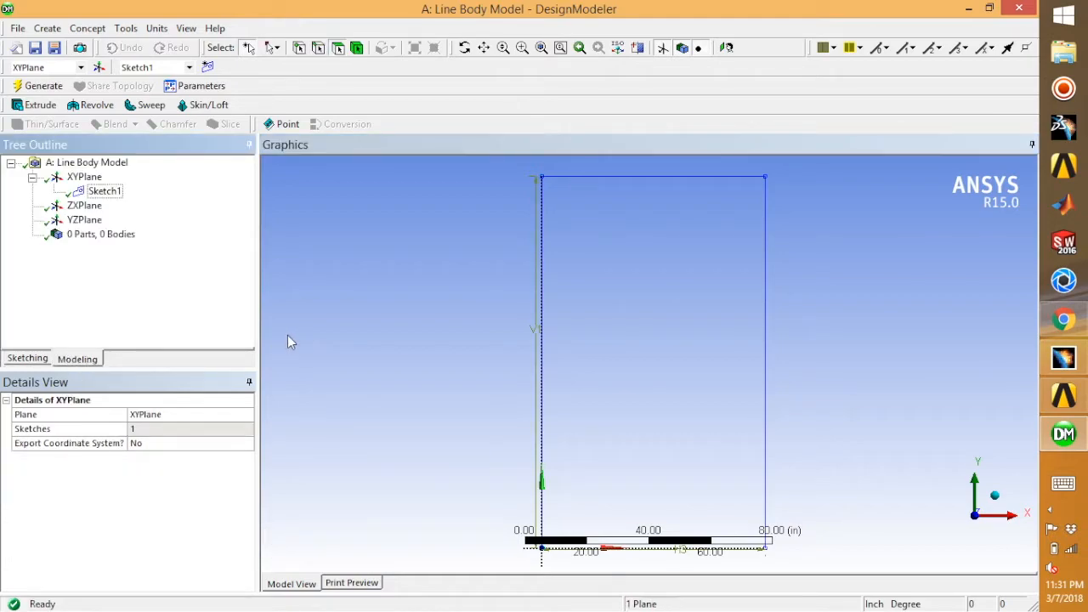
pyautogui.moveTo(104, 191)
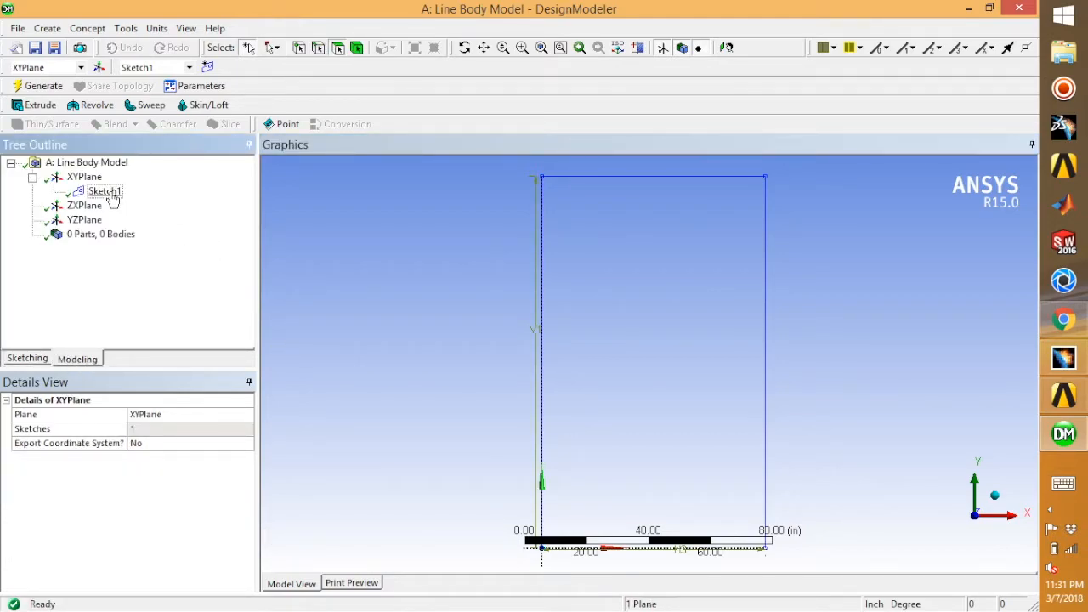
pyautogui.click(104, 191)
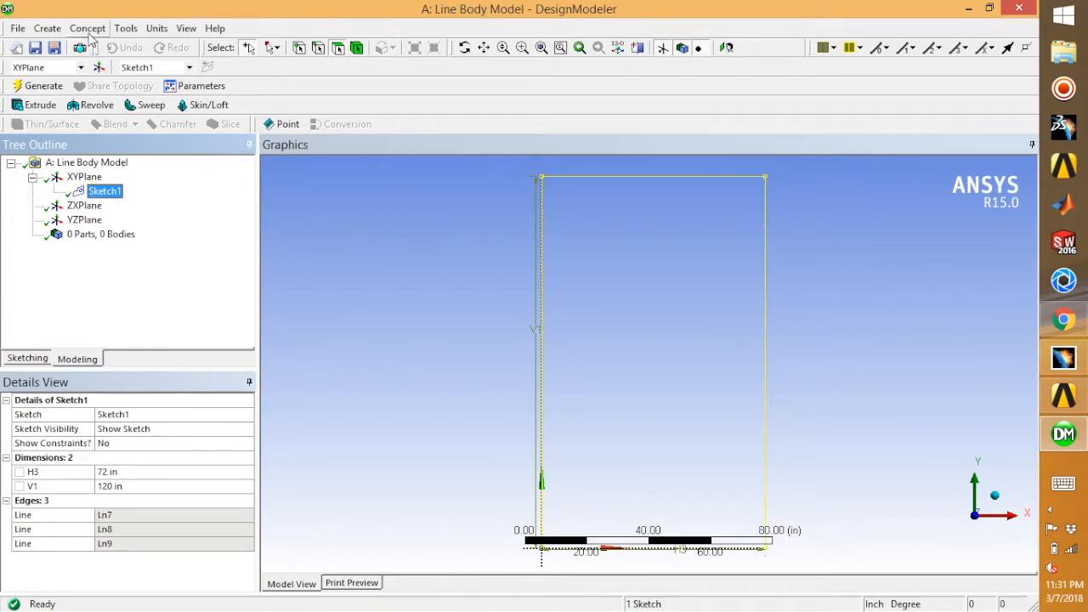
pyautogui.click(88, 27)
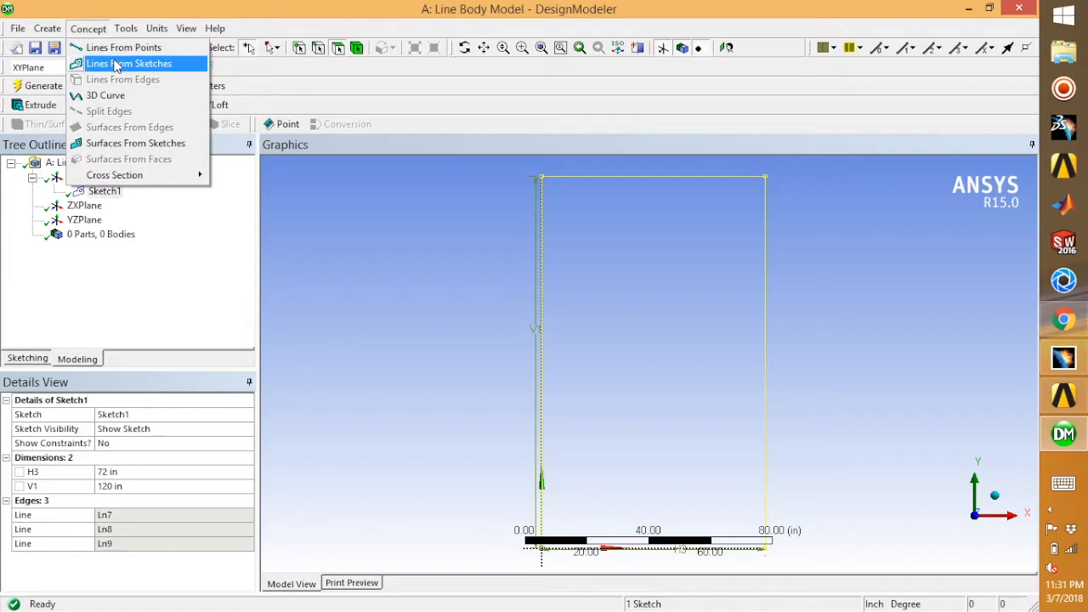
pyautogui.click(130, 63)
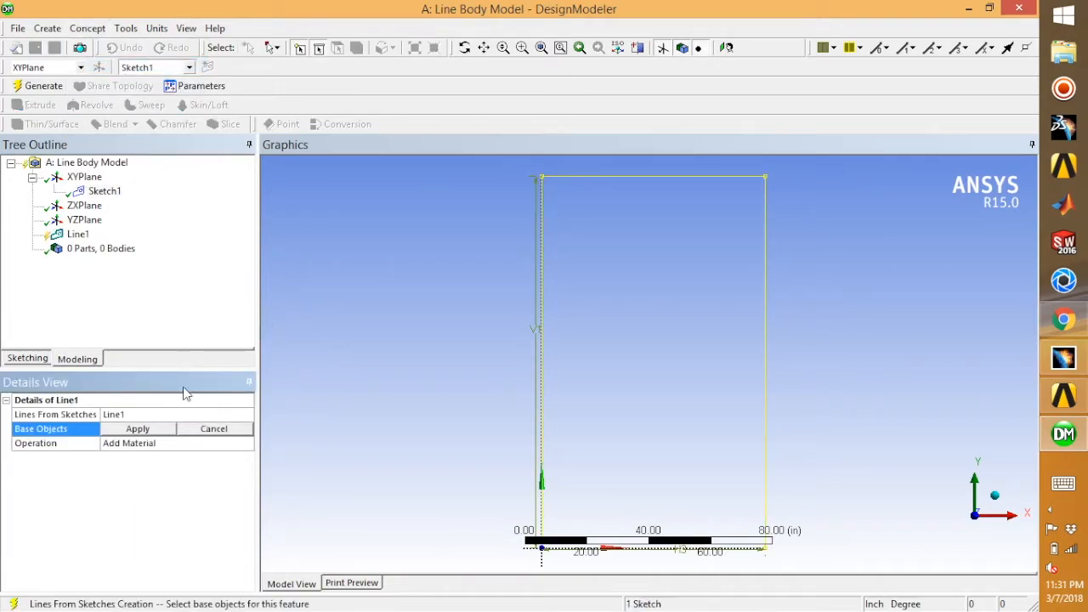
pyautogui.click(136, 428)
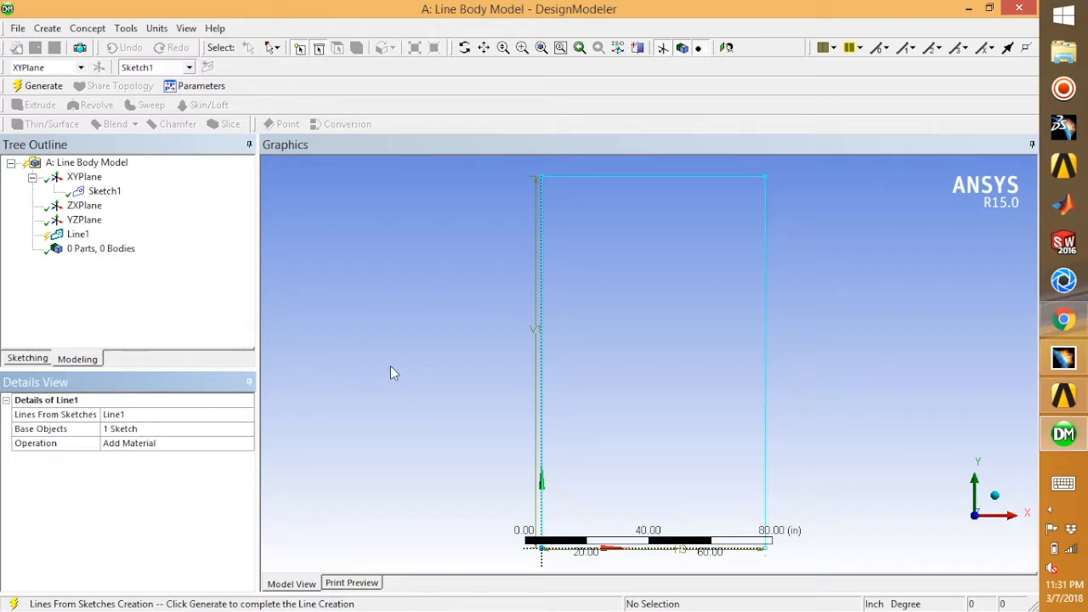
pyautogui.click(45, 85)
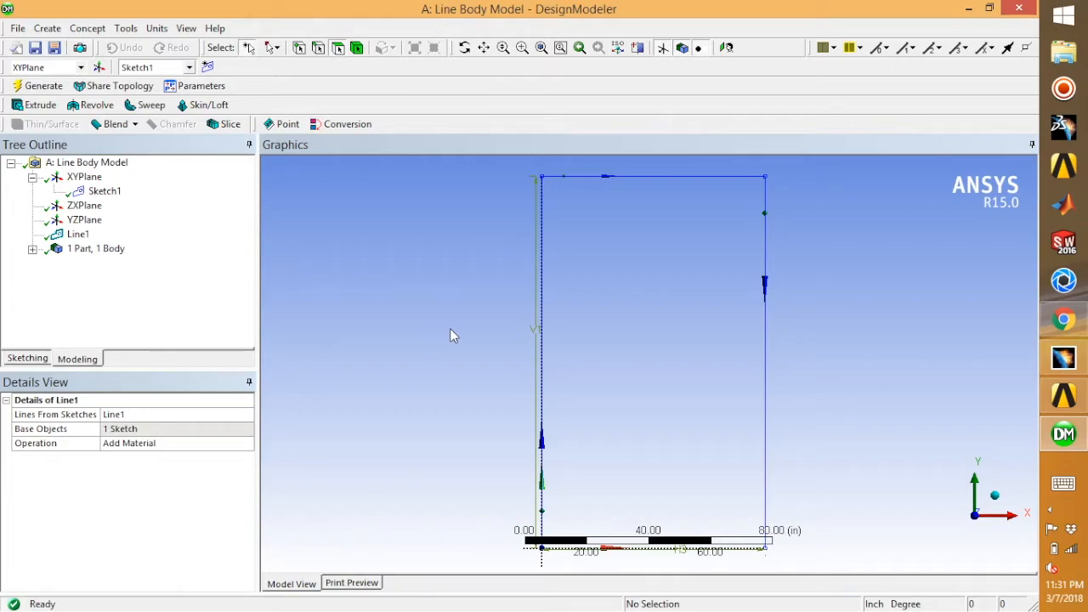
pyautogui.moveTo(782, 396)
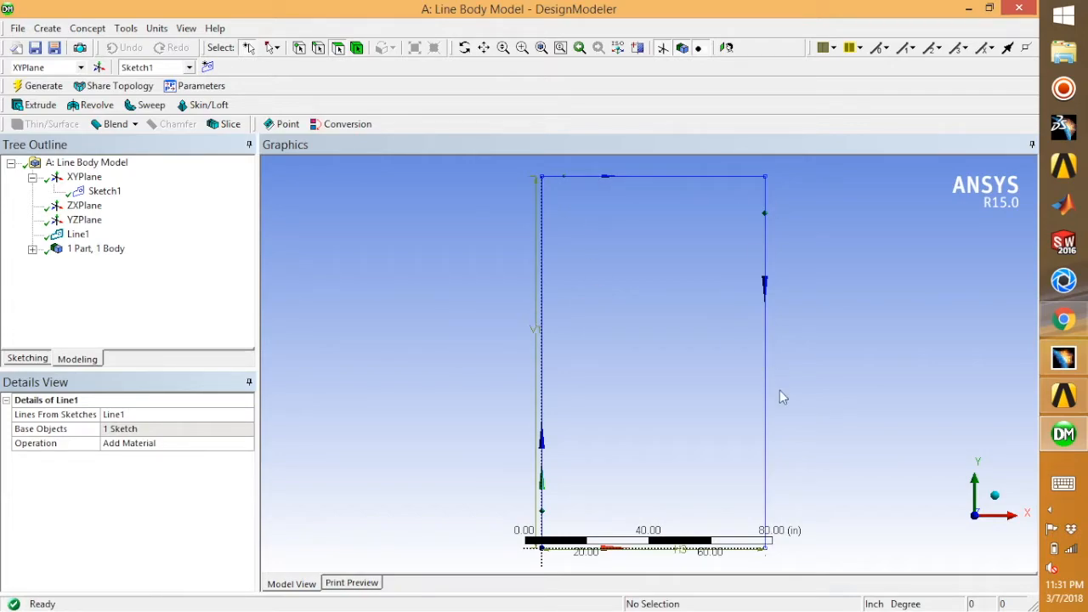
pyautogui.moveTo(459, 285)
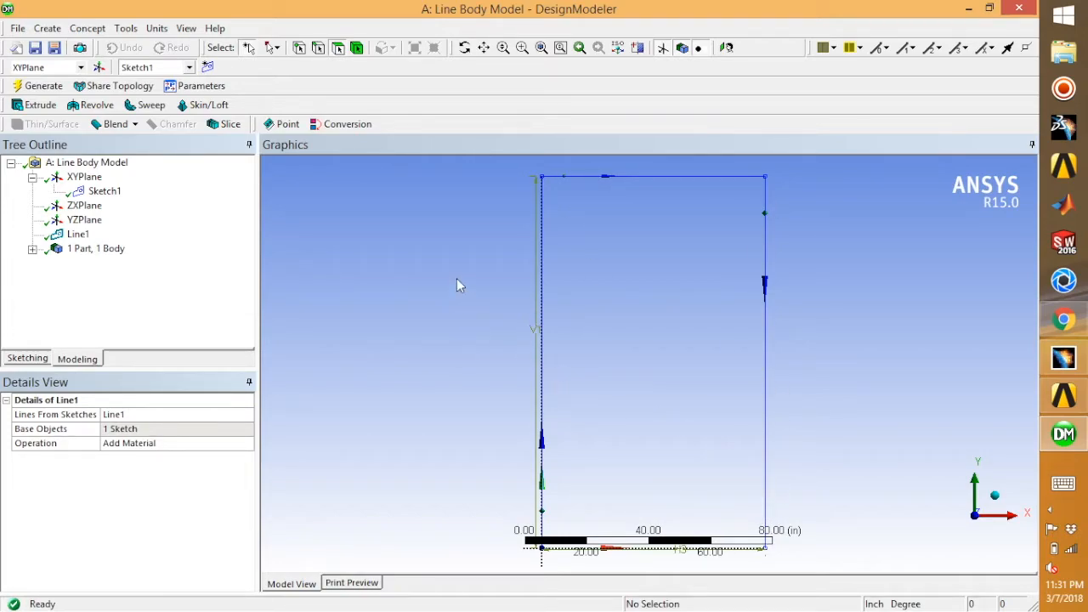
pyautogui.moveTo(602, 296)
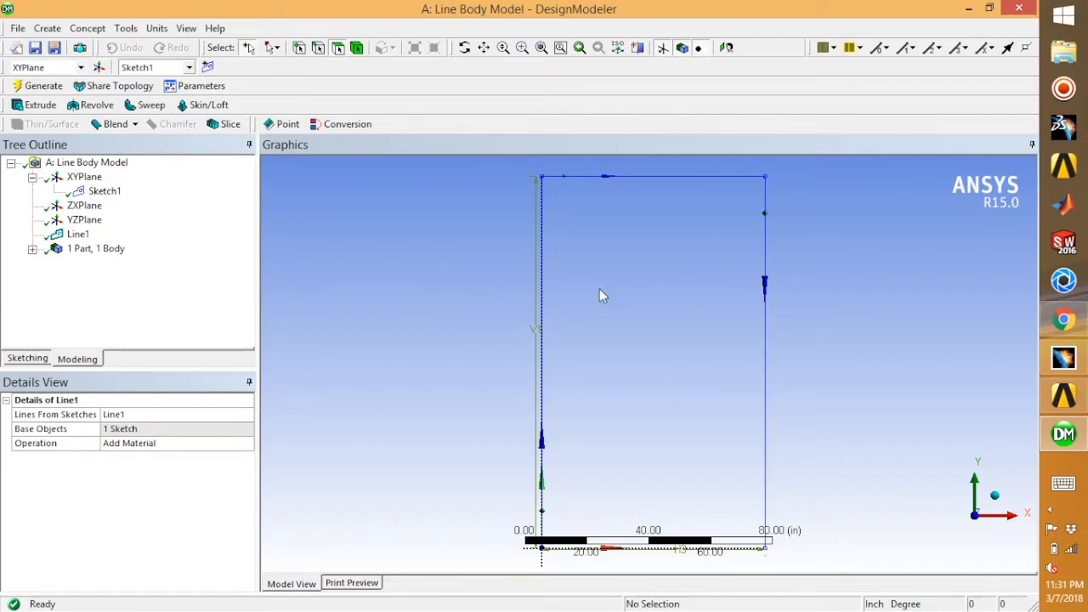
pyautogui.moveTo(728, 214)
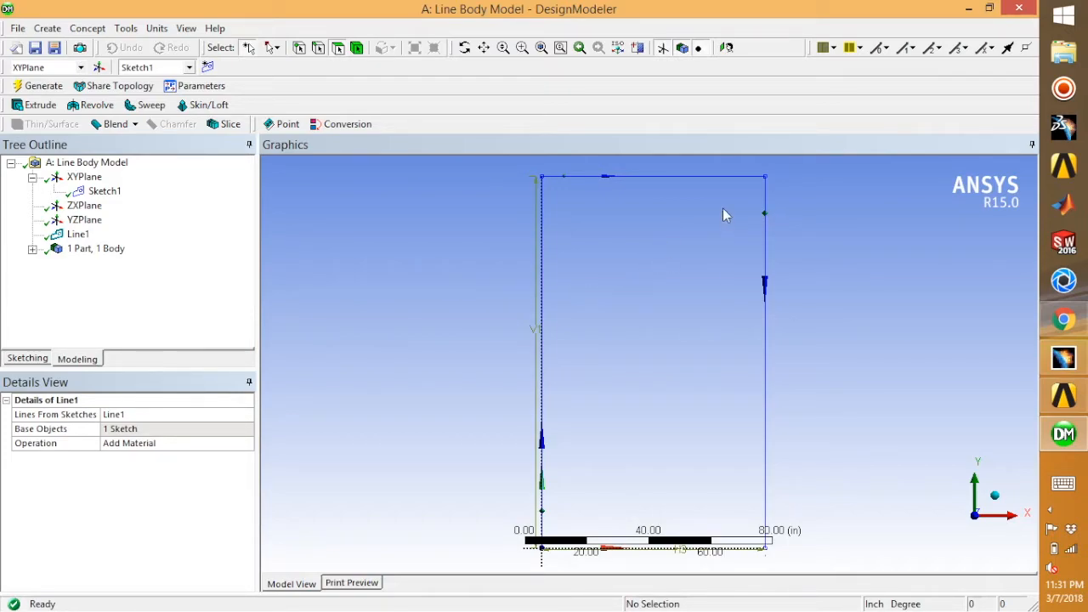
pyautogui.moveTo(696, 202)
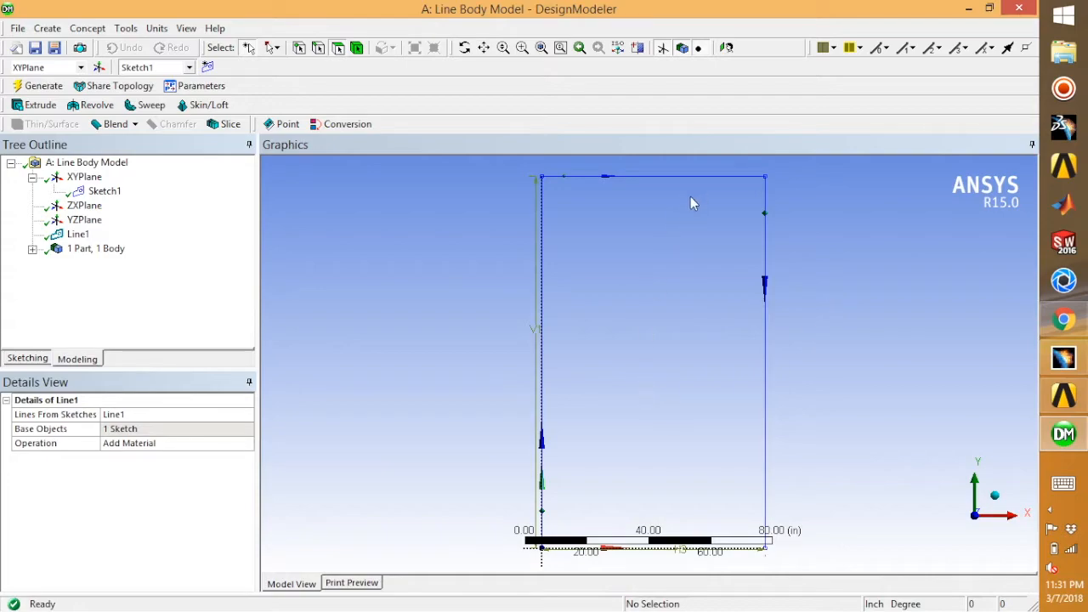
pyautogui.moveTo(593, 456)
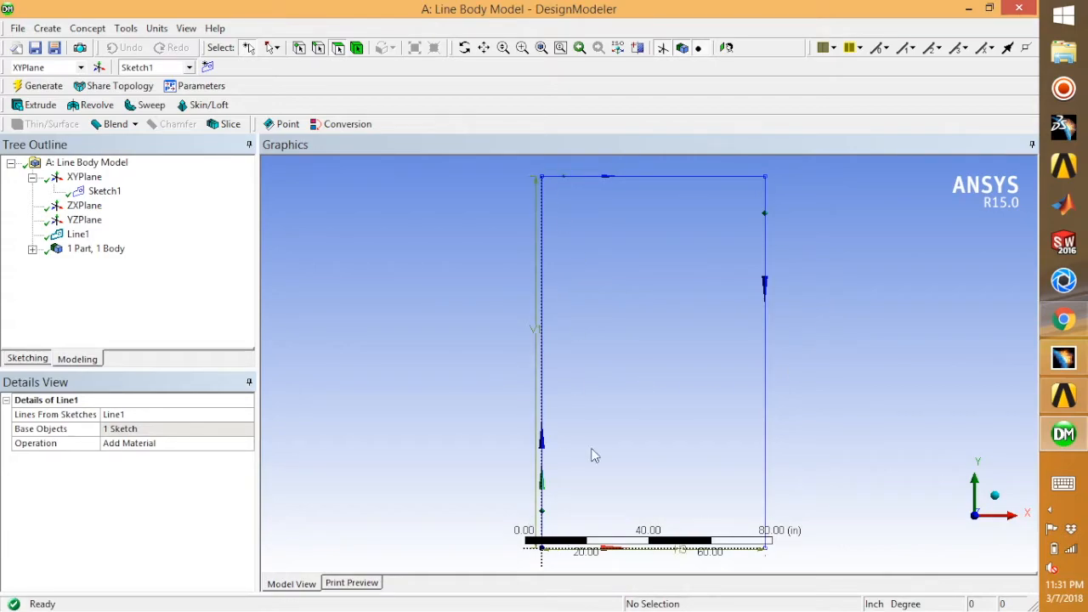
pyautogui.moveTo(685, 429)
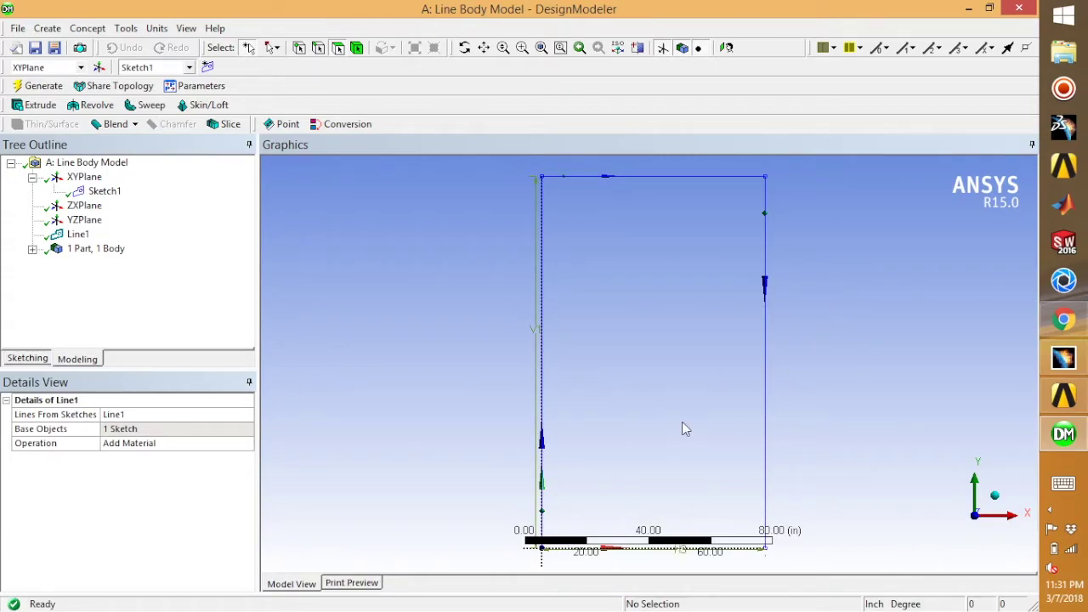
# Step: Create a Channel Section cross section (Channel1) from the Concept menu
pyautogui.click(87, 27)
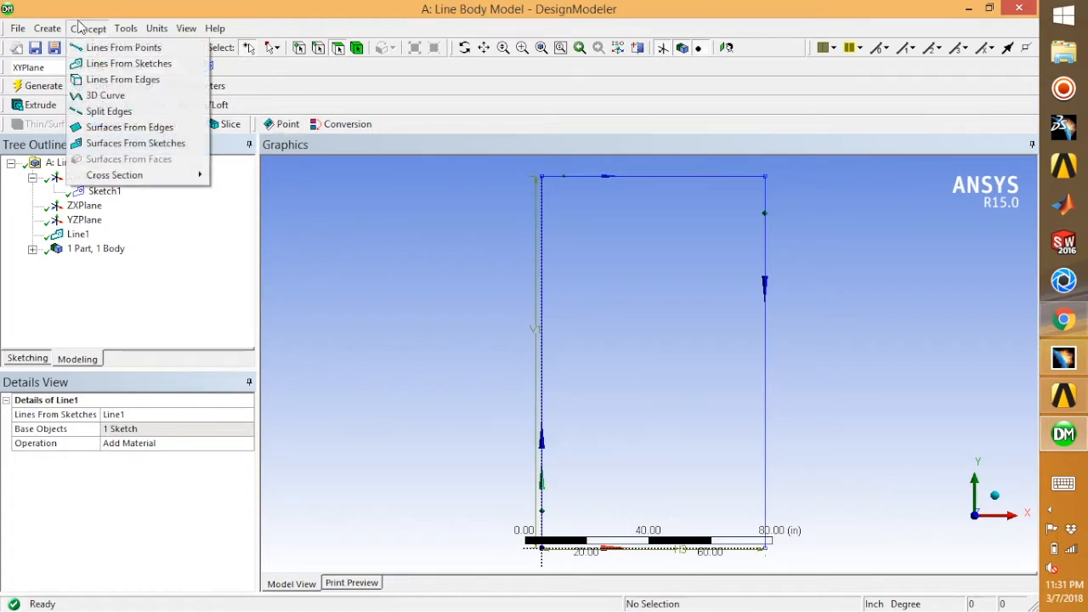
pyautogui.moveTo(126, 180)
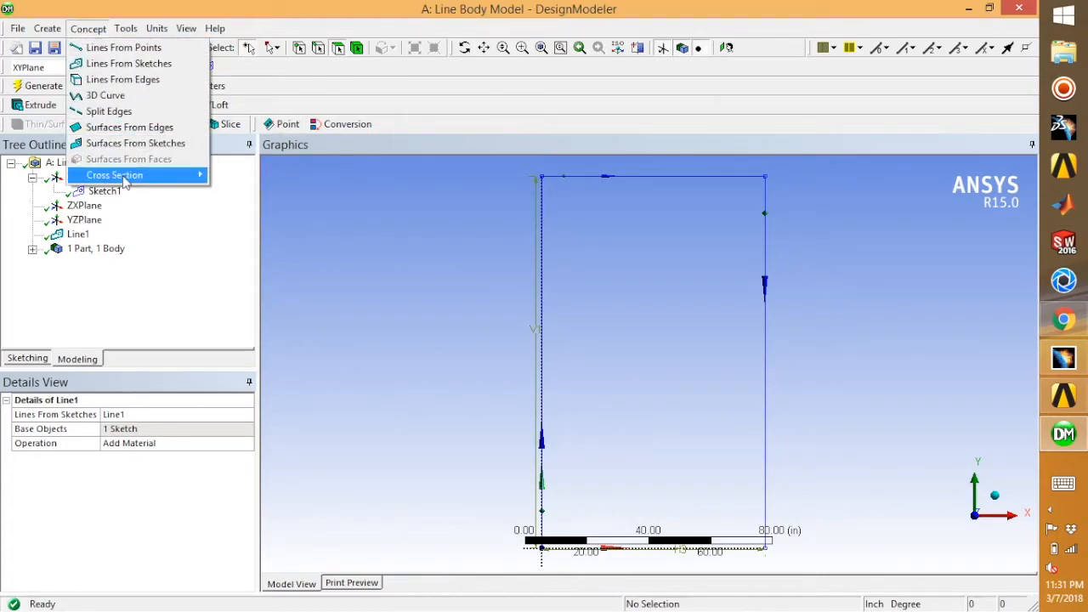
pyautogui.click(116, 174)
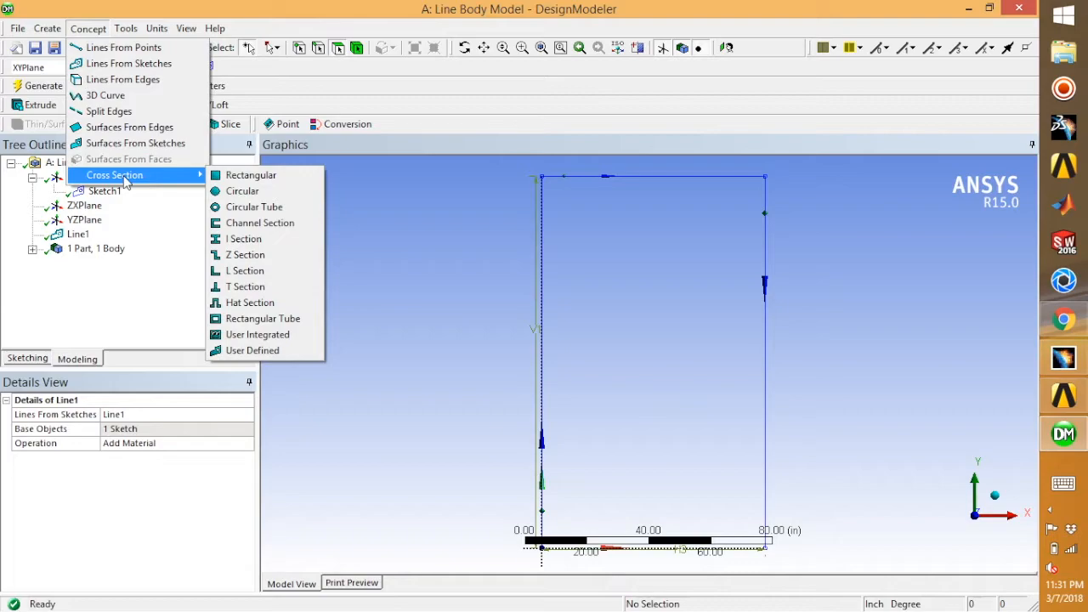
pyautogui.moveTo(272, 190)
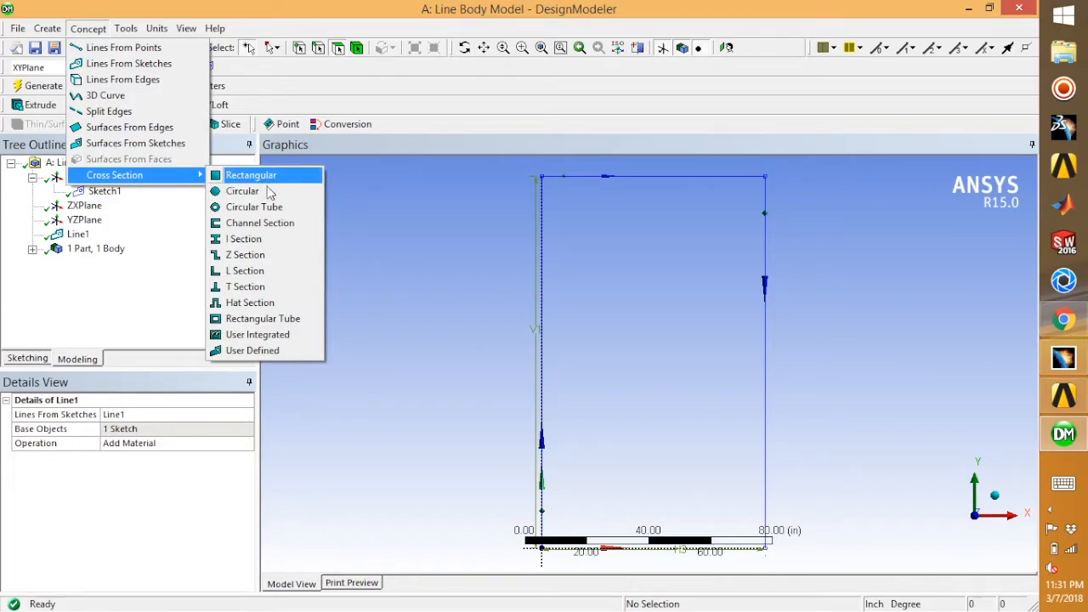
pyautogui.moveTo(252, 227)
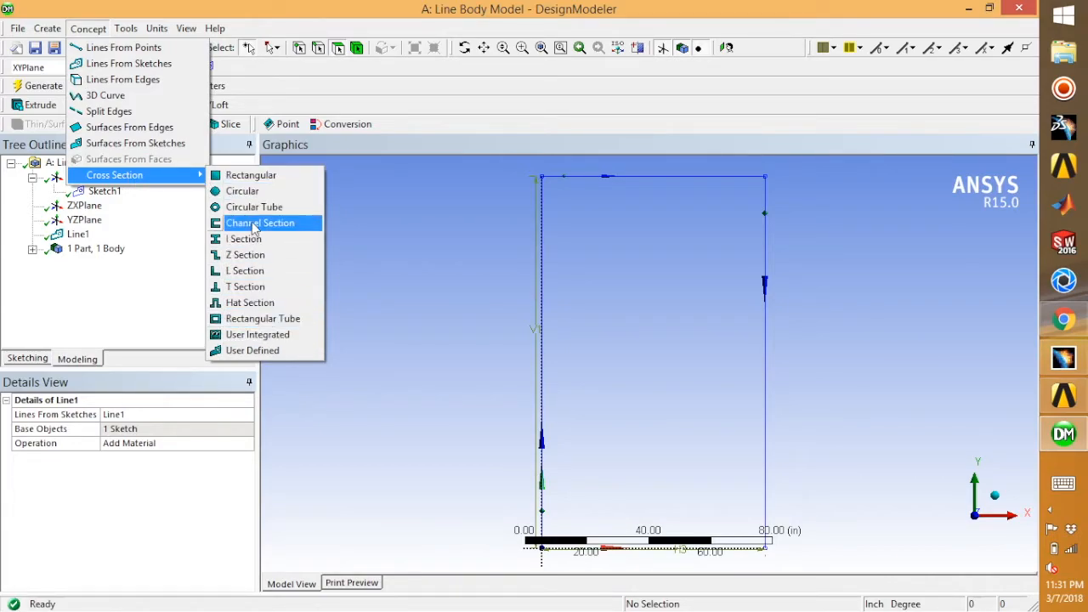
pyautogui.moveTo(254, 208)
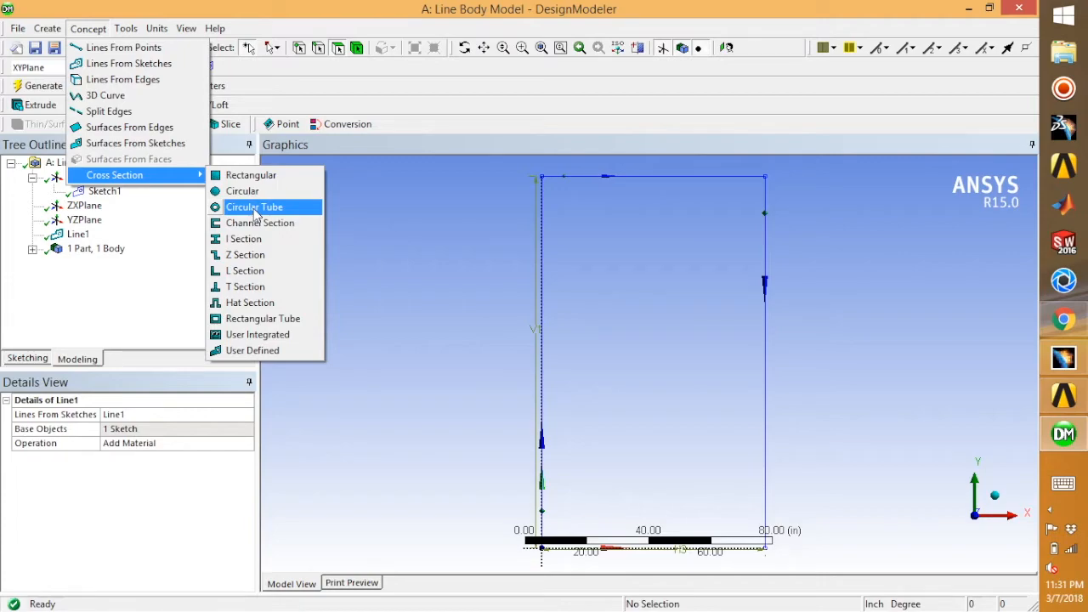
pyautogui.moveTo(259, 223)
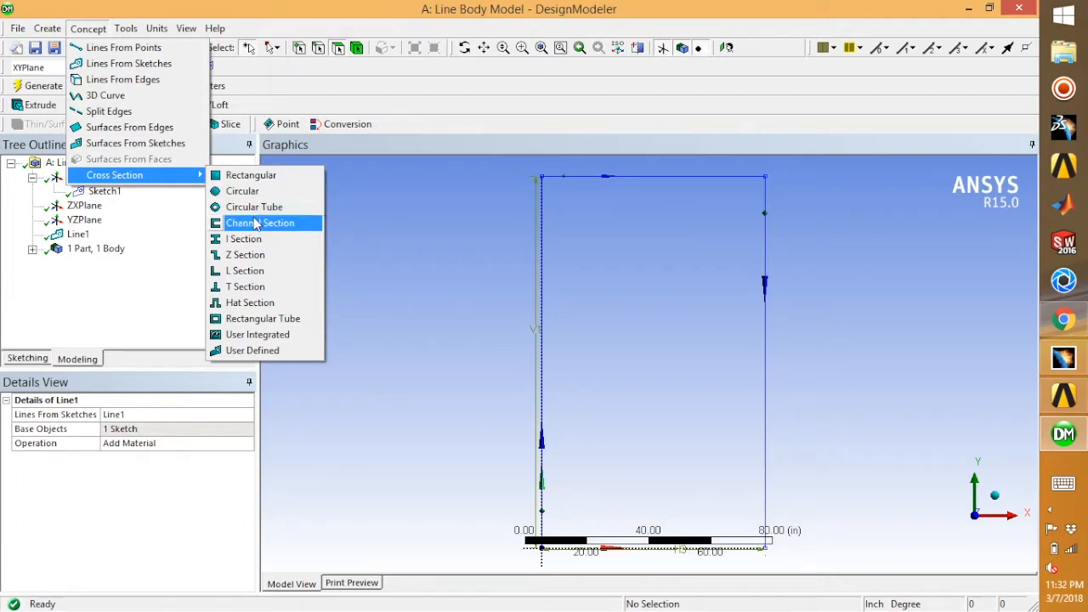
pyautogui.click(261, 223)
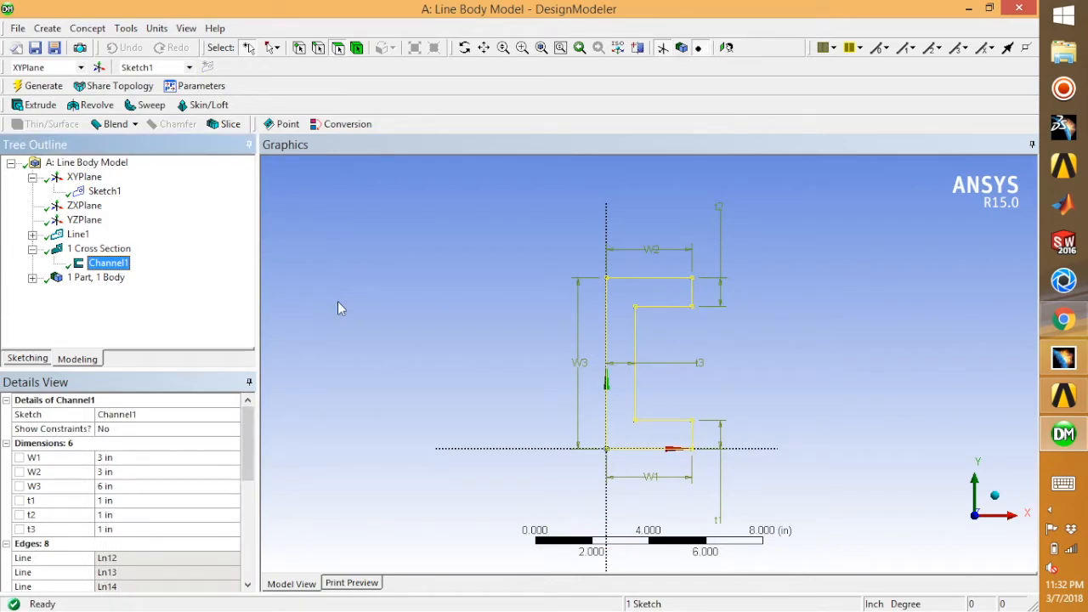
pyautogui.moveTo(220, 480)
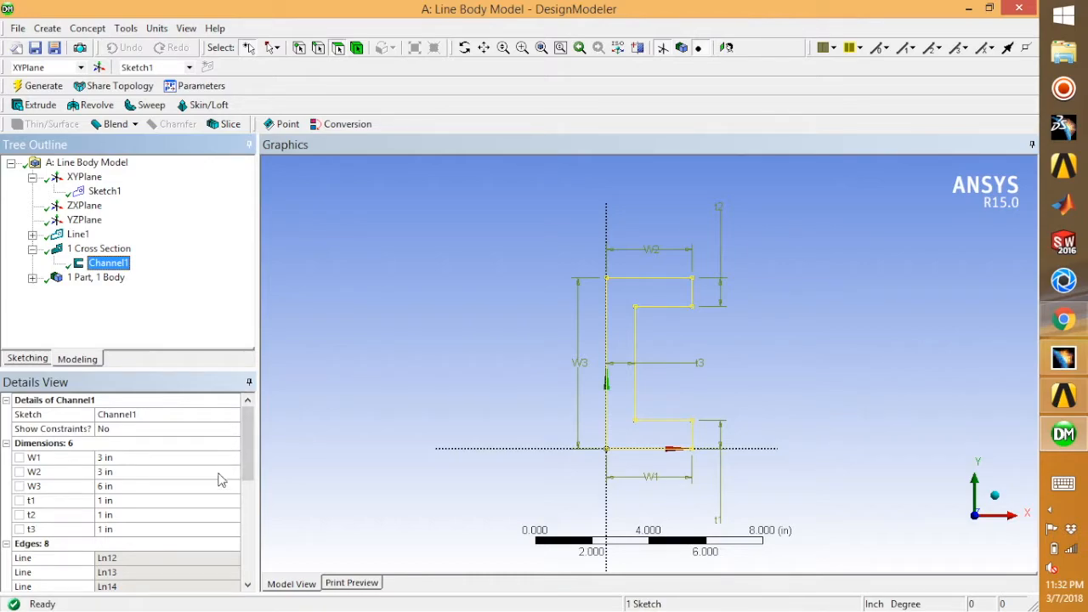
pyautogui.moveTo(156, 480)
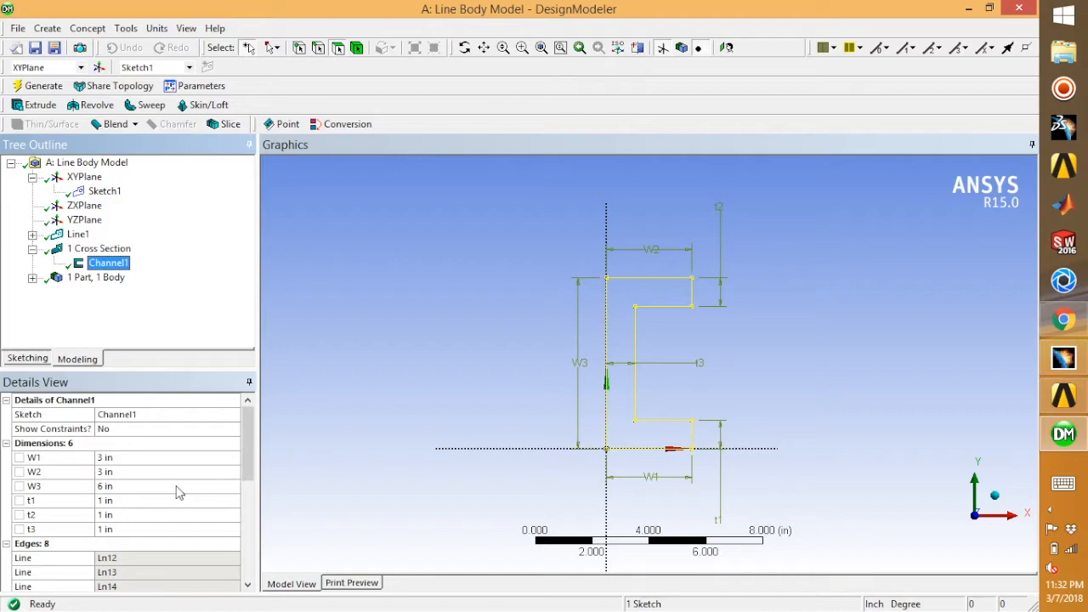
pyautogui.moveTo(185, 490)
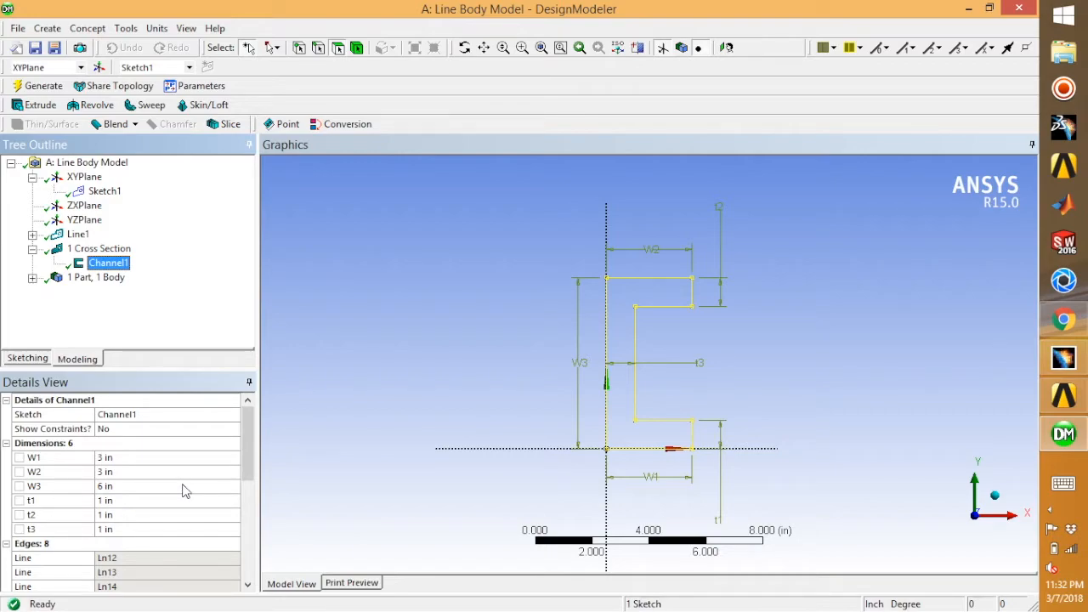
# Step: Enter 1 in for thickness t1 in Channel1's Details View and review the remaining dimensions
pyautogui.click(34, 500)
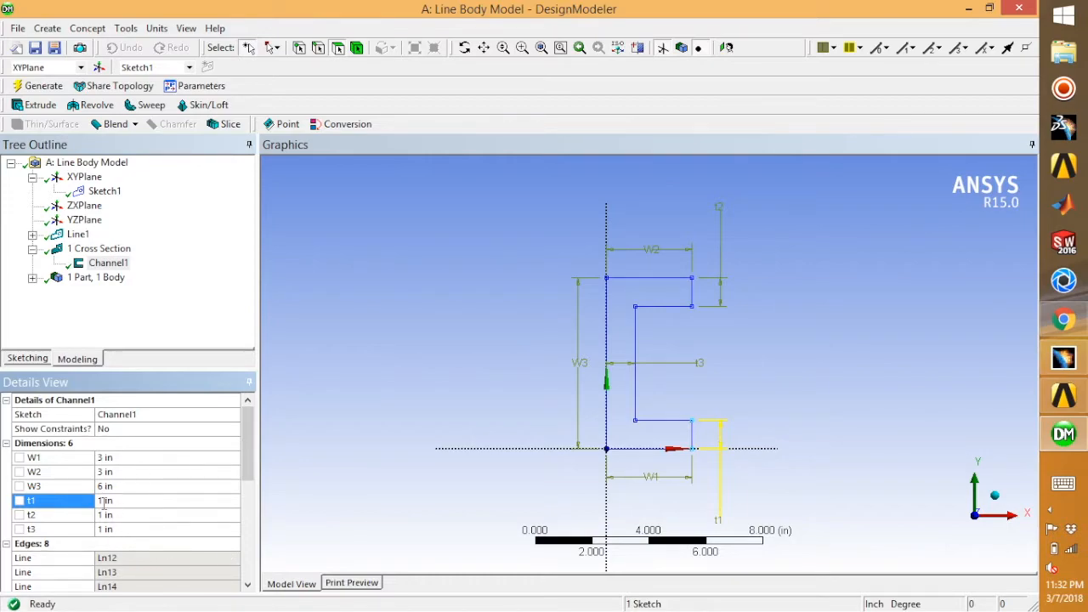
pyautogui.moveTo(109, 488)
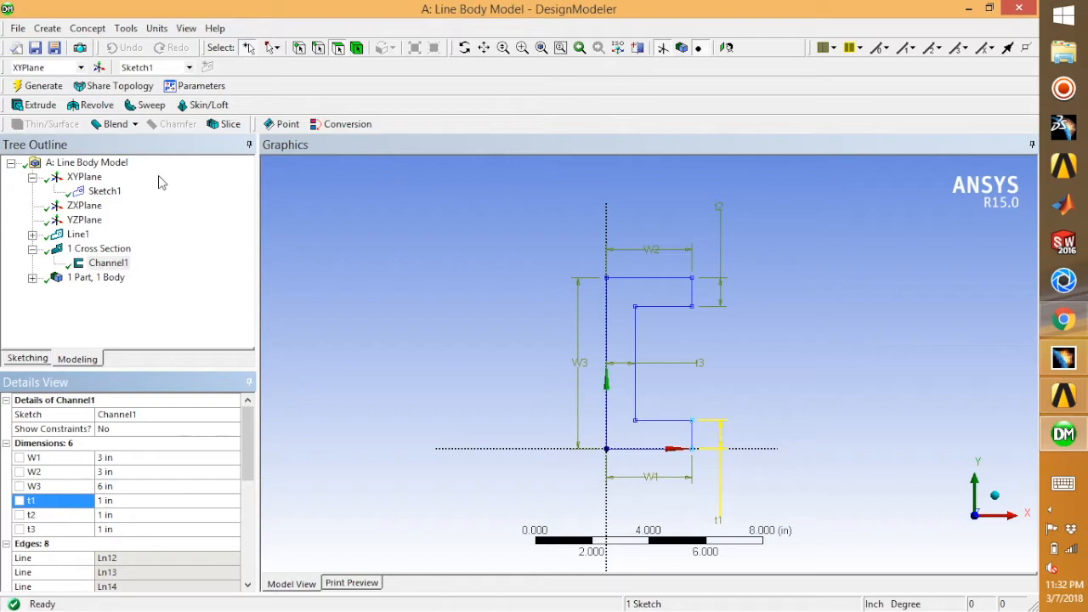
pyautogui.moveTo(129, 521)
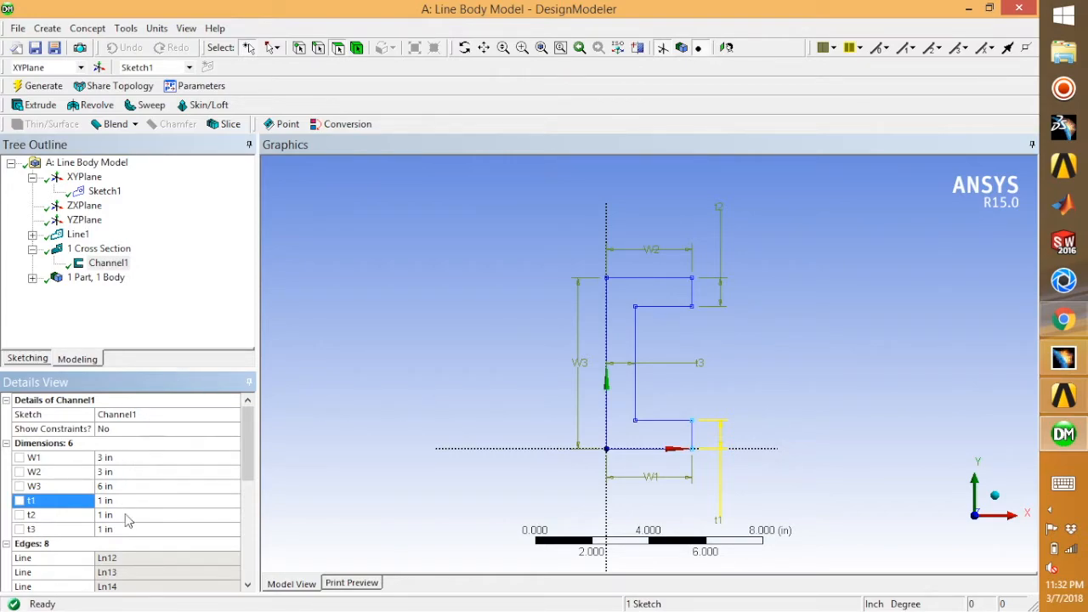
pyautogui.moveTo(158, 500)
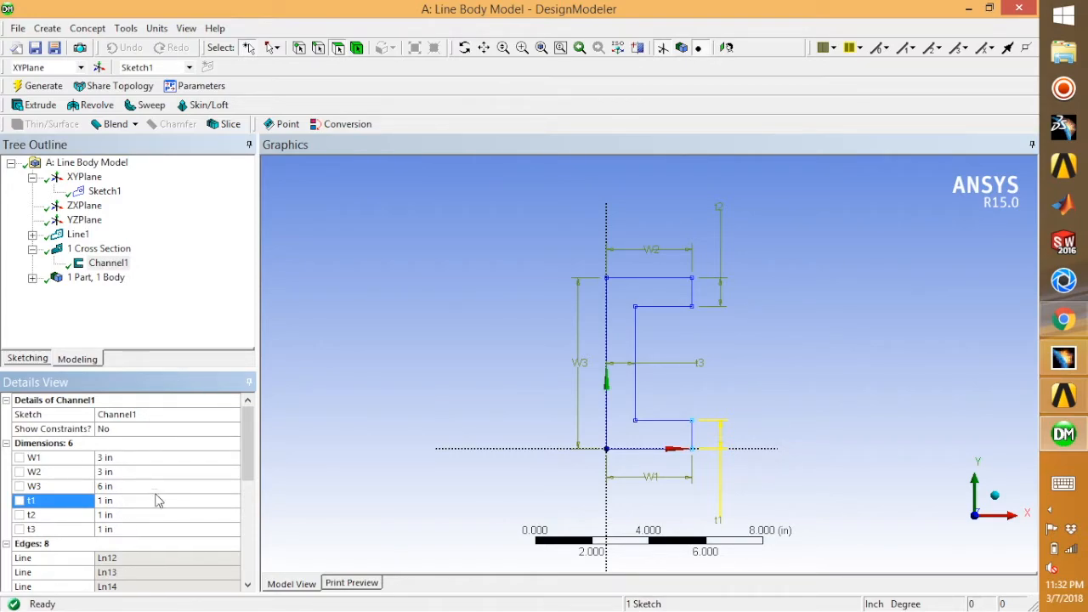
pyautogui.moveTo(151, 500)
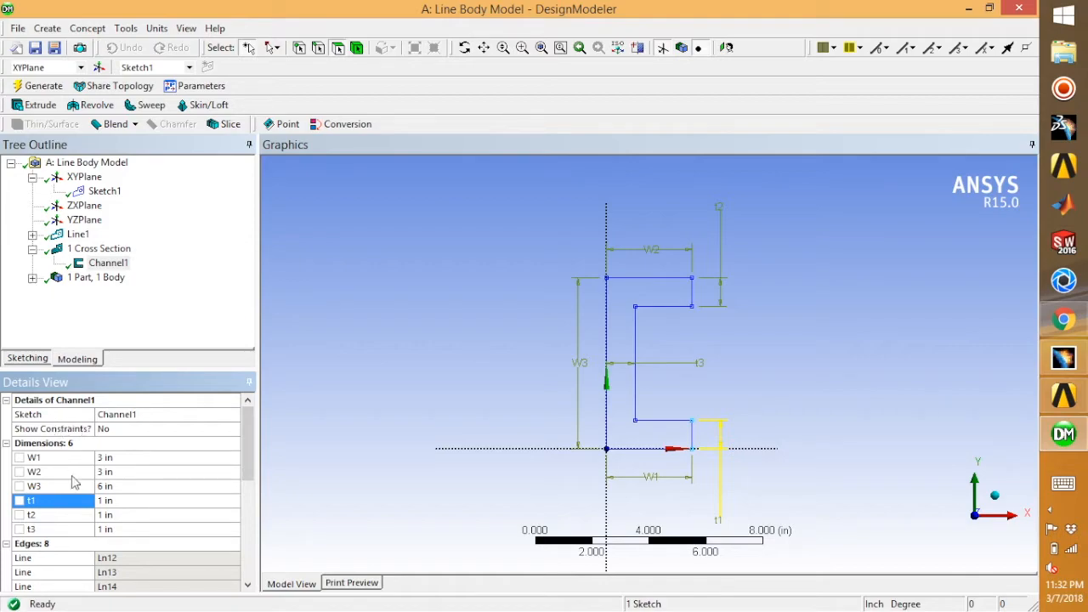
pyautogui.scroll(-3)
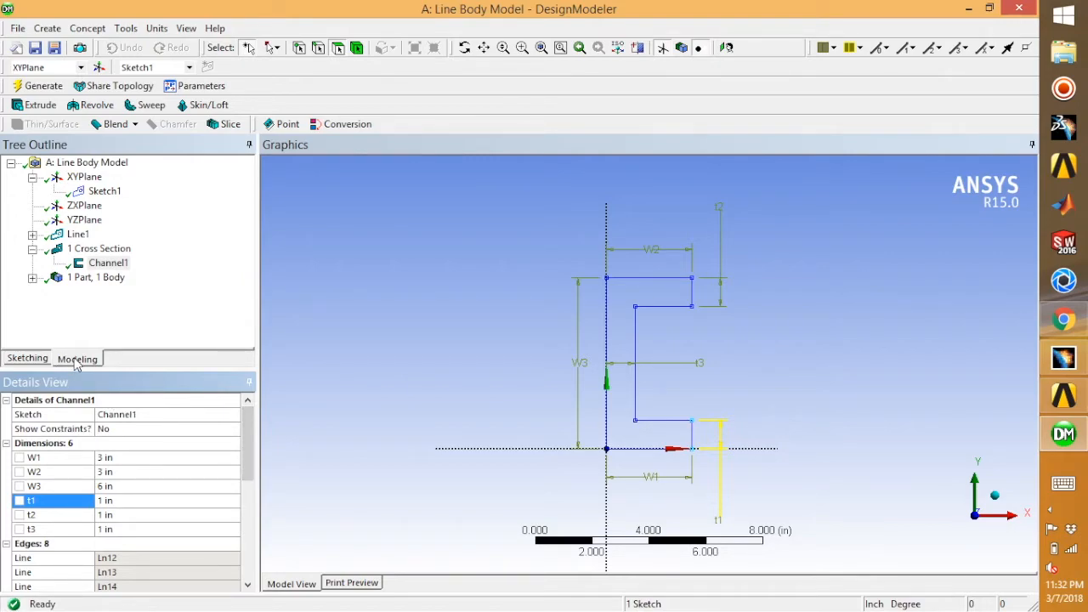
# Step: Set the Line Body's Cross Section to Channel1 with centroid offset
pyautogui.click(109, 293)
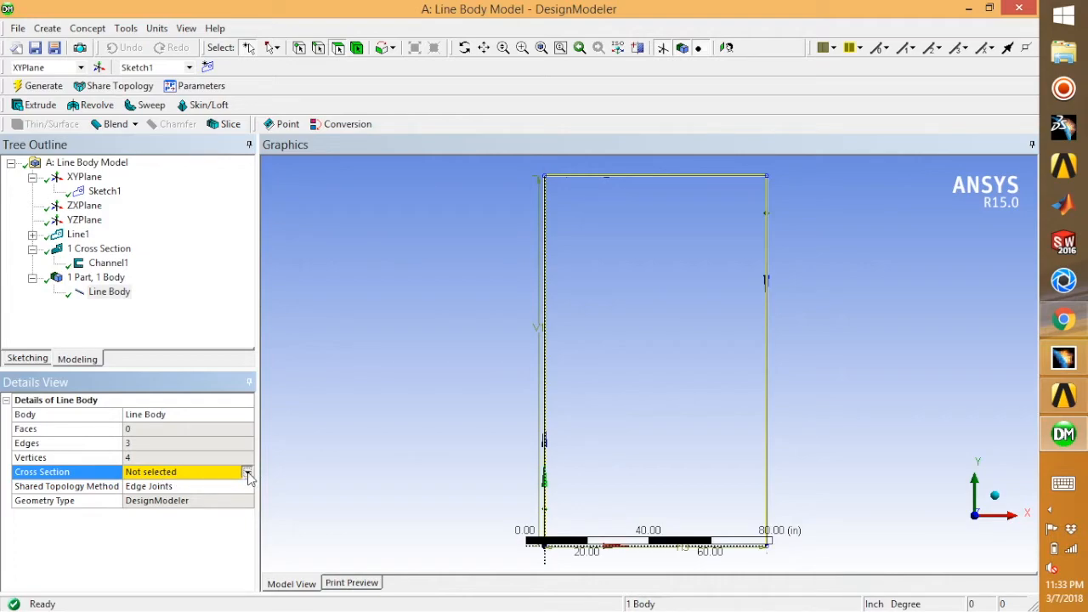
pyautogui.click(248, 472)
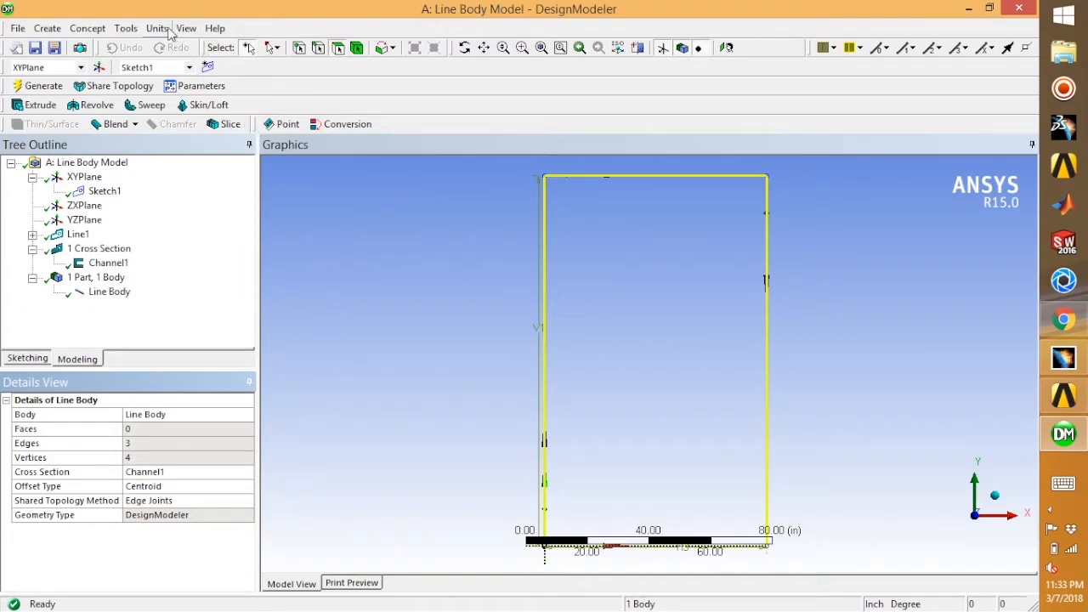
# Step: Enable View > Cross Section Solids, orbit the frame, then return to Isometric View
pyautogui.click(187, 28)
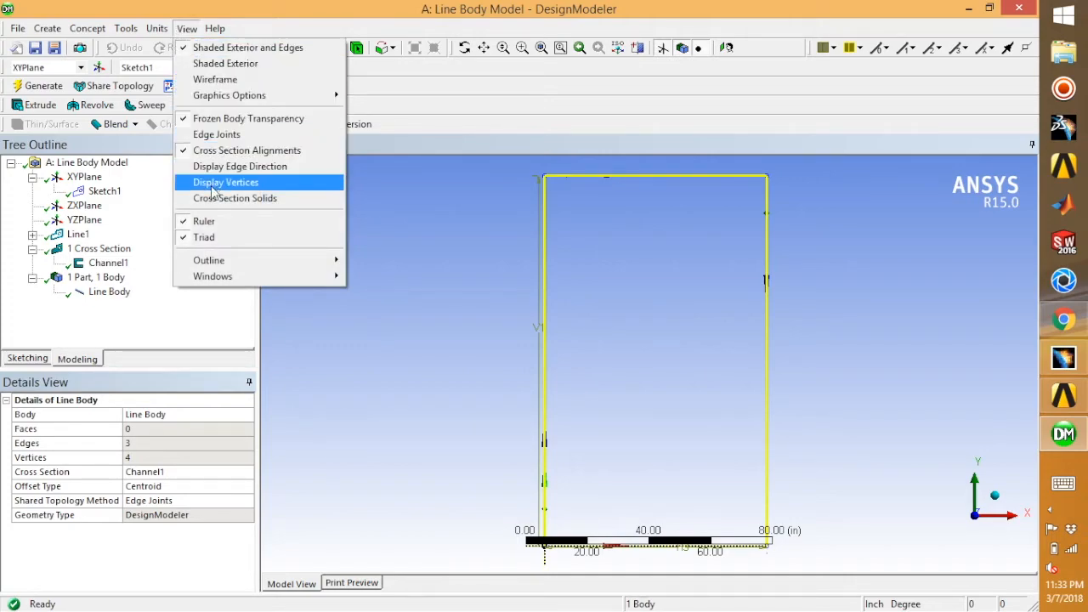
pyautogui.click(224, 182)
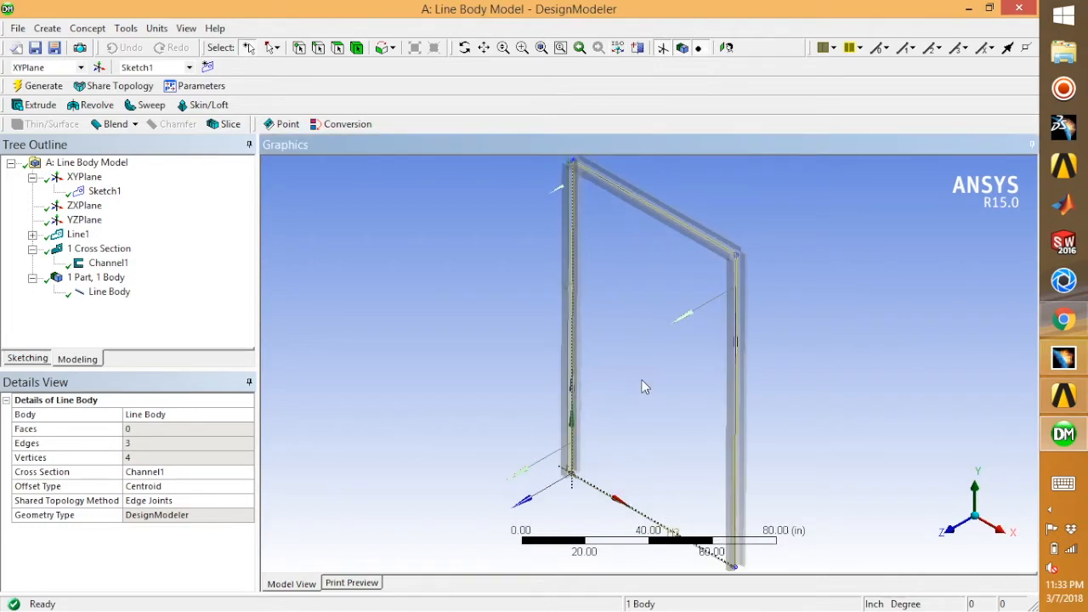
pyautogui.moveTo(643, 387); pyautogui.dragTo(602, 336)
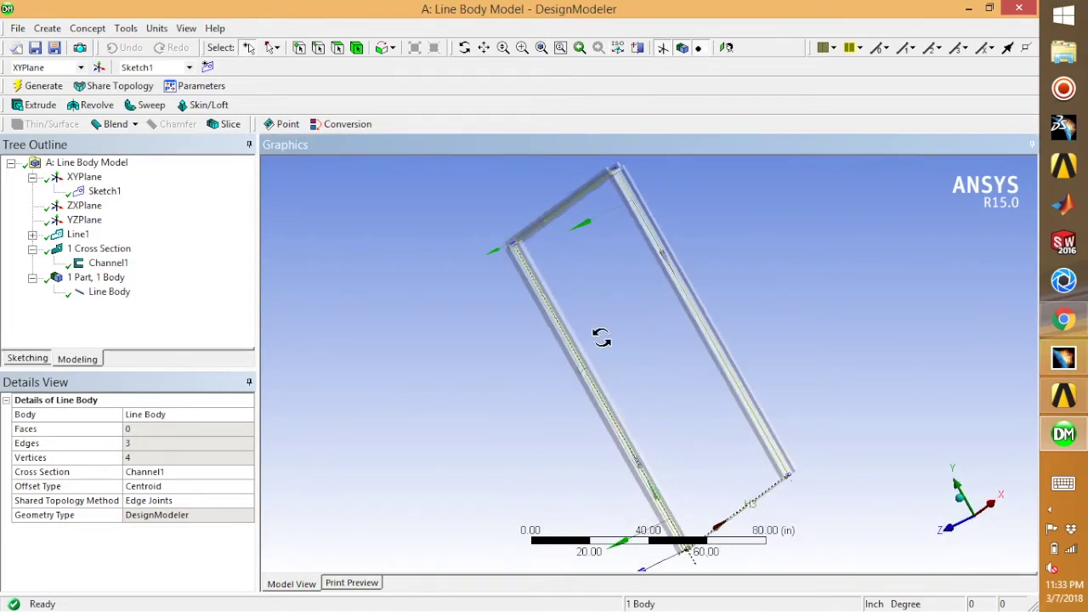
pyautogui.moveTo(602, 336); pyautogui.dragTo(700, 374)
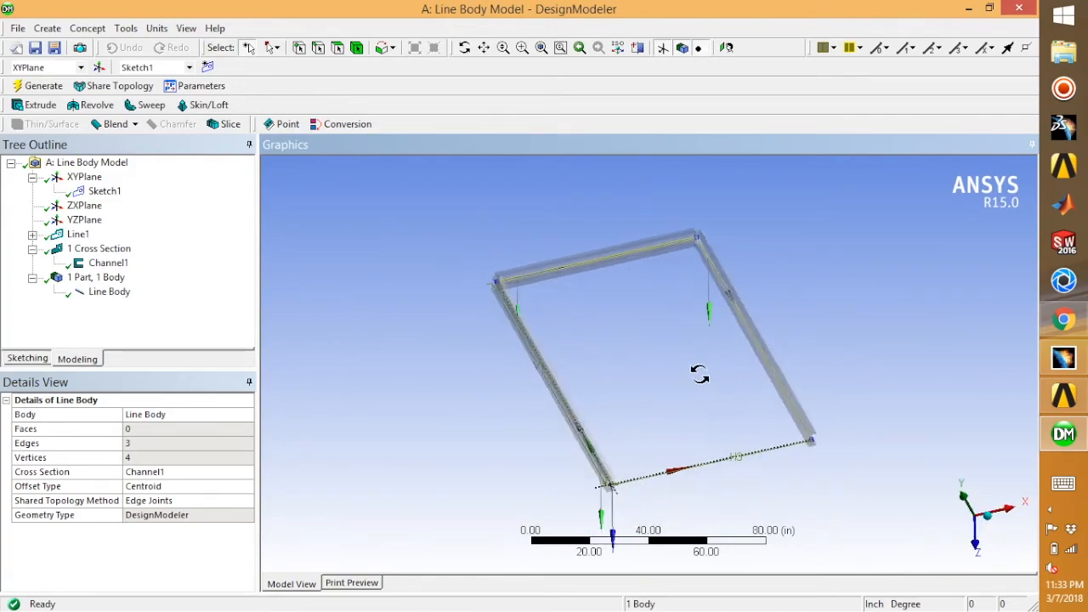
pyautogui.rightClick(677, 391)
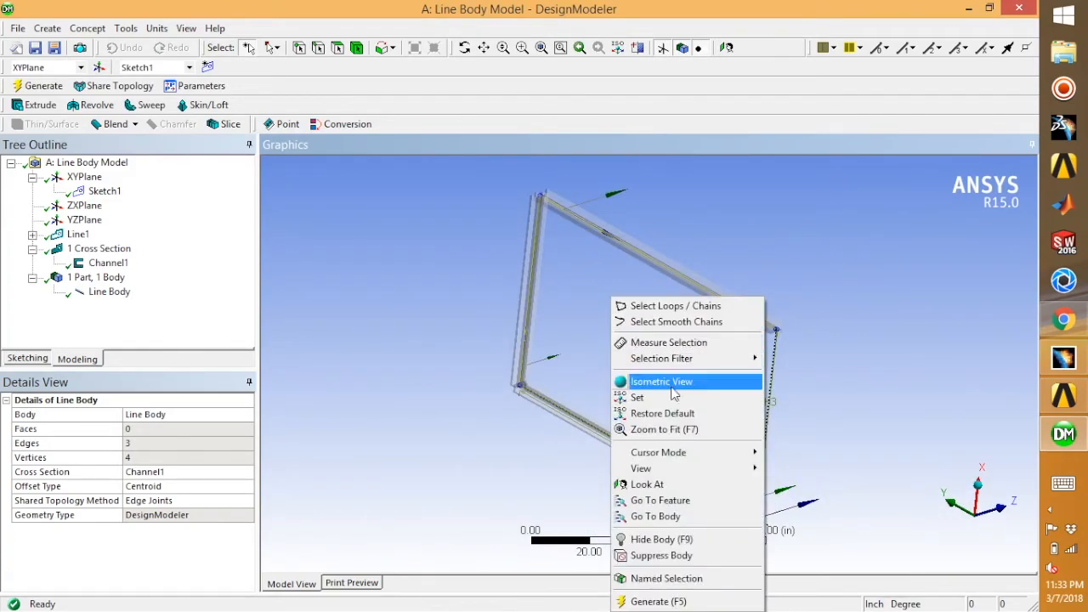
pyautogui.click(663, 381)
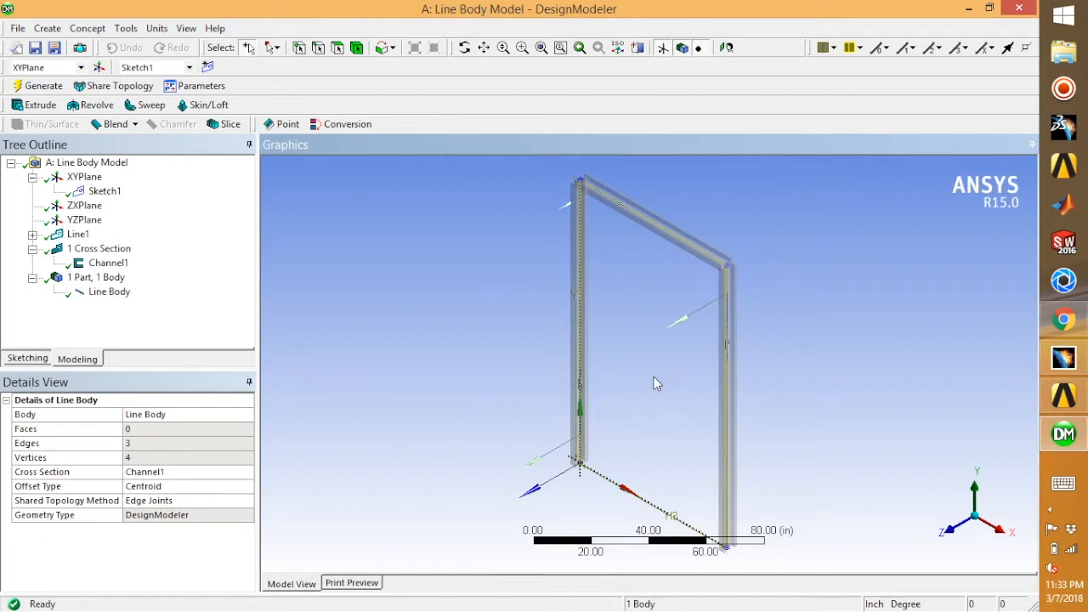
pyautogui.moveTo(673, 345)
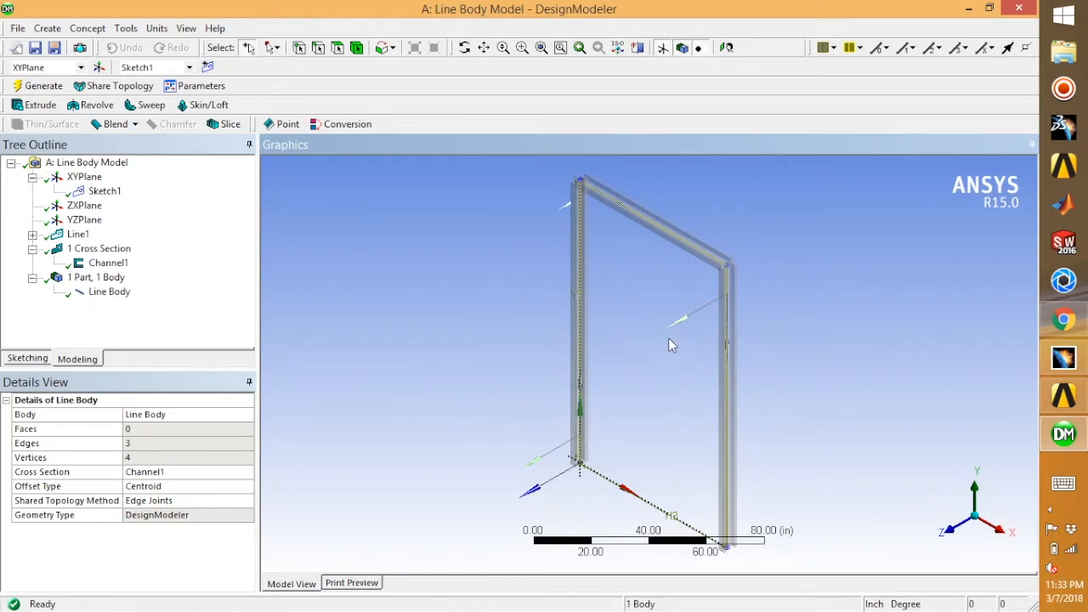
pyautogui.moveTo(480, 313)
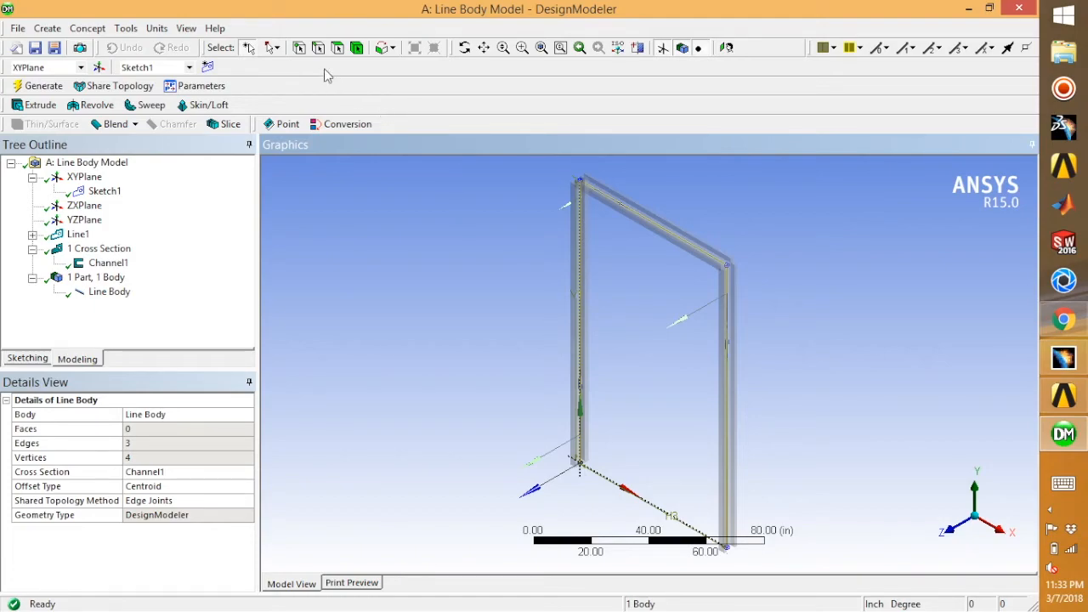
pyautogui.moveTo(367, 231)
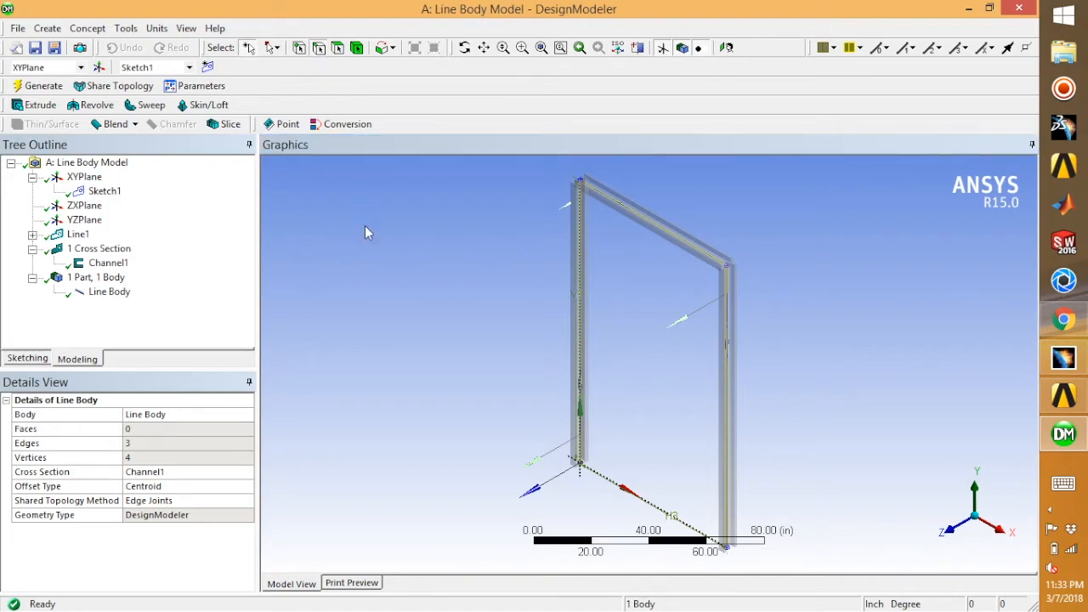
pyautogui.moveTo(377, 271)
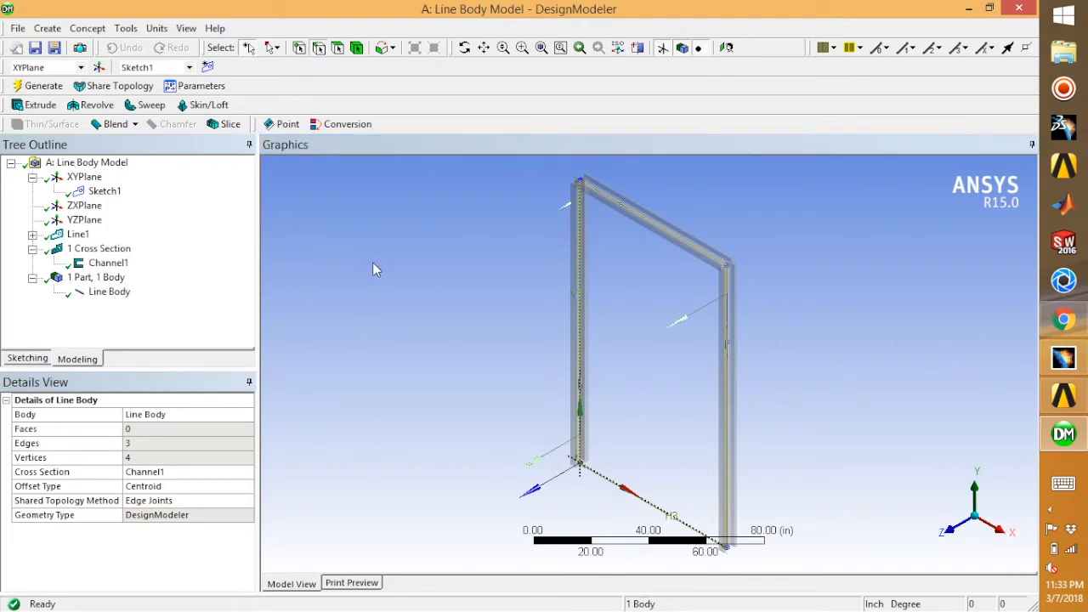
pyautogui.moveTo(381, 271)
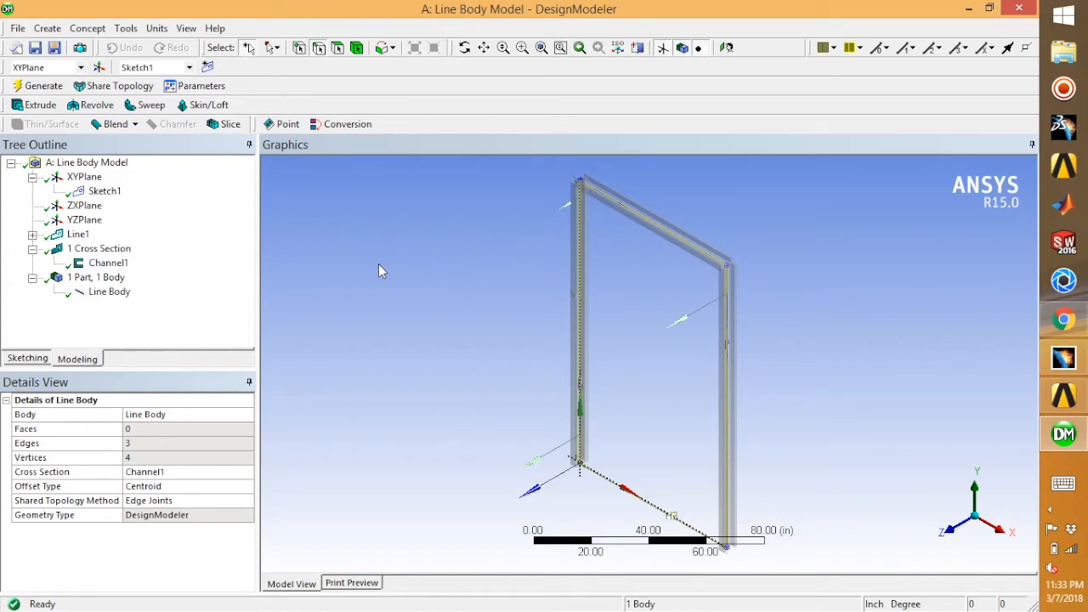
pyautogui.moveTo(738, 271)
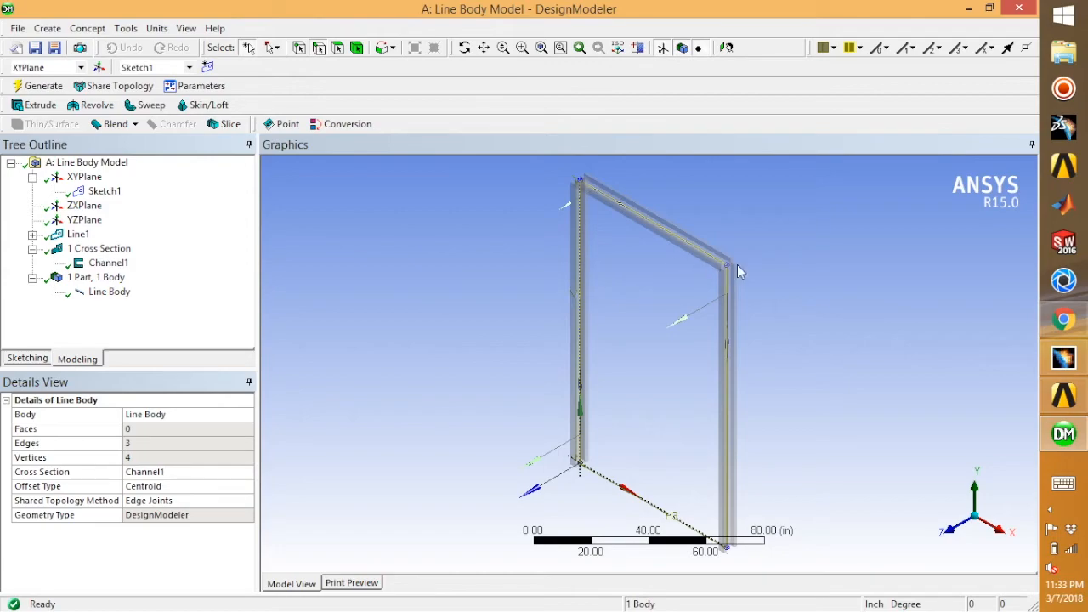
pyautogui.moveTo(735, 272)
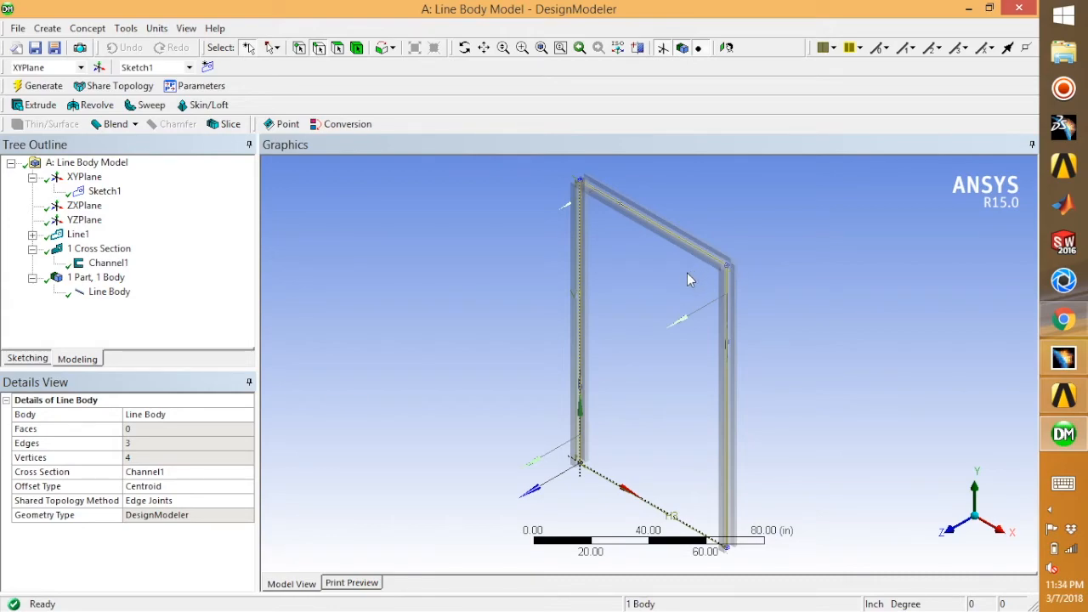
# Step: Select the three frame line-body edges and set Reverse Orientation? to Yes
pyautogui.click(578, 264)
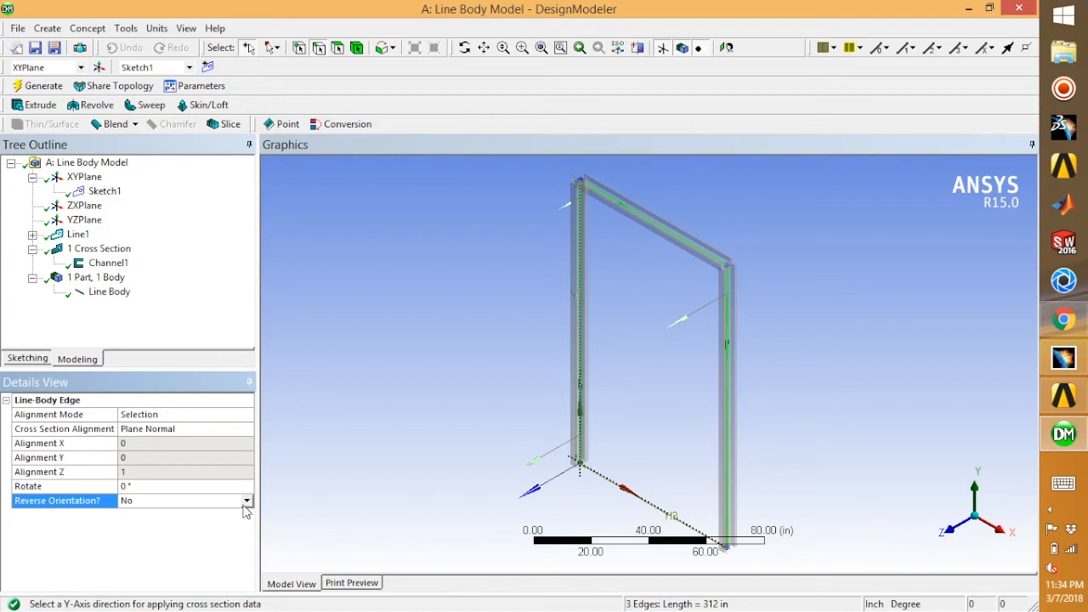
pyautogui.click(247, 500)
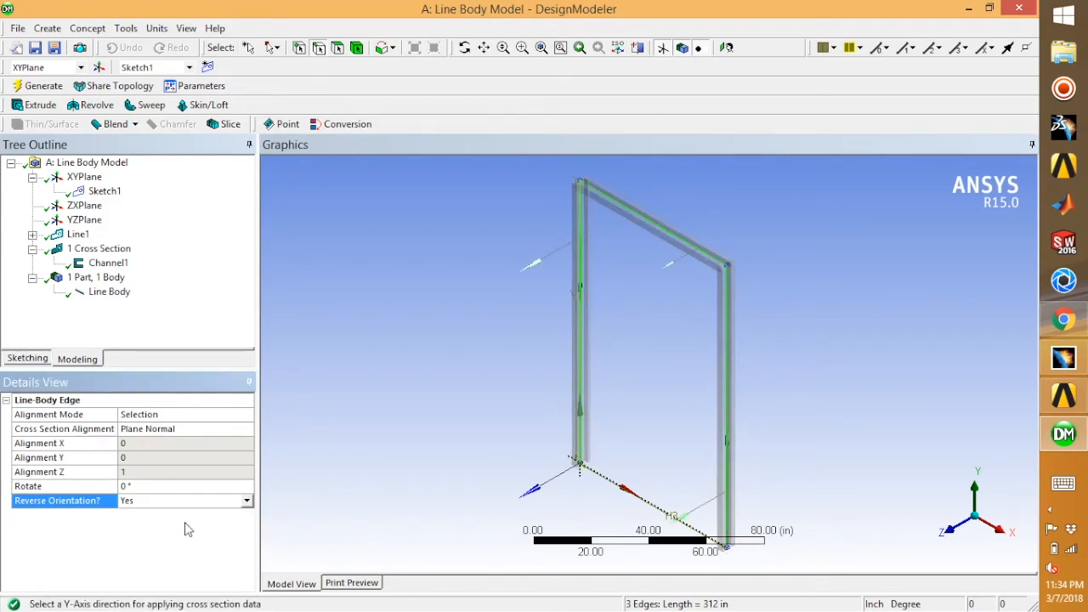
pyautogui.moveTo(499, 352)
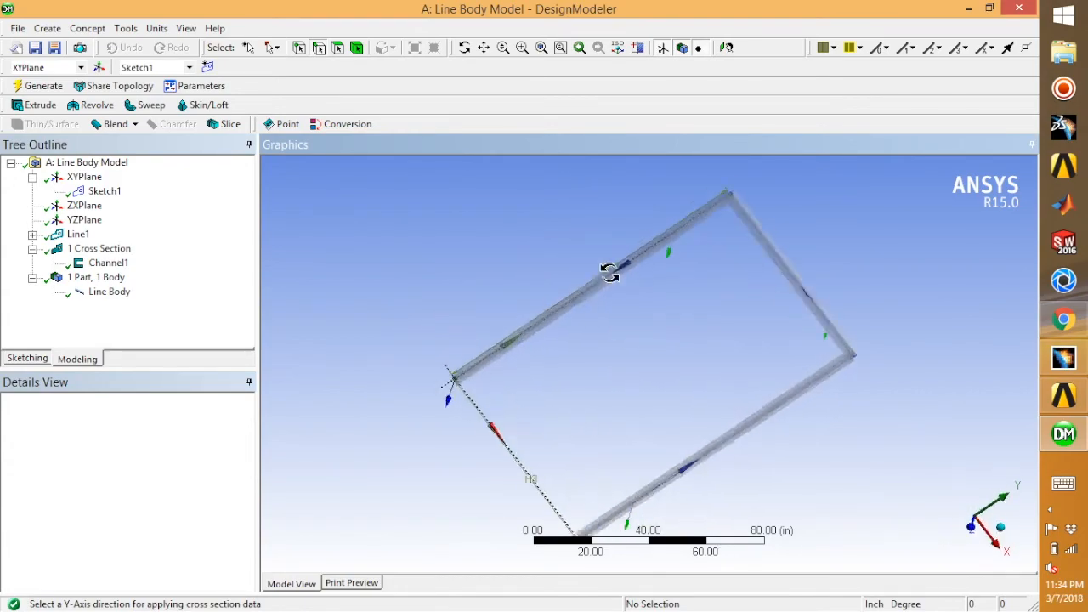
pyautogui.moveTo(611, 274); pyautogui.dragTo(487, 160)
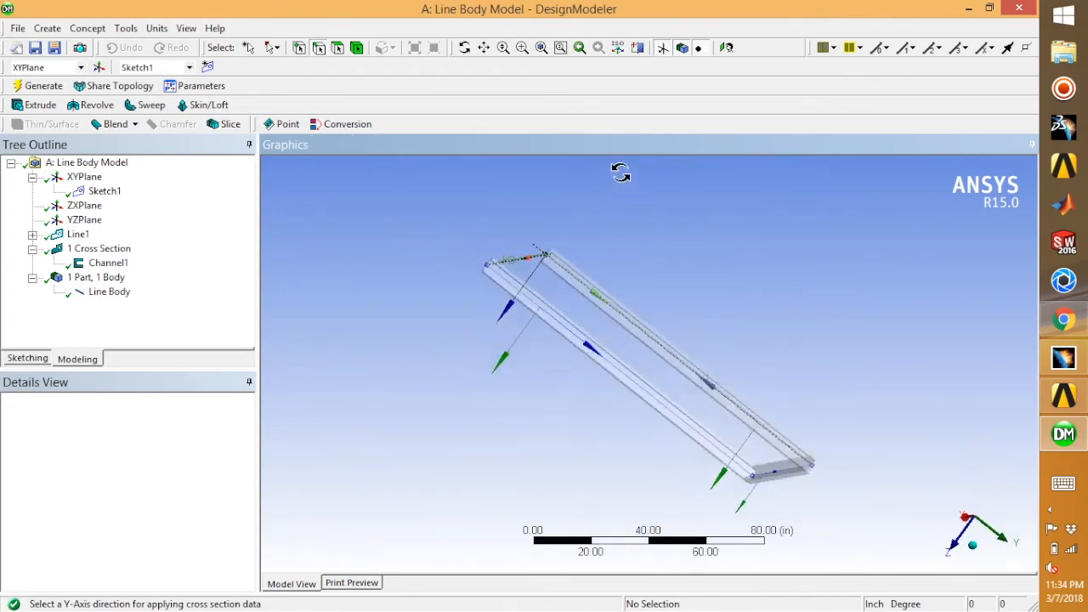
pyautogui.moveTo(621, 174); pyautogui.dragTo(626, 387)
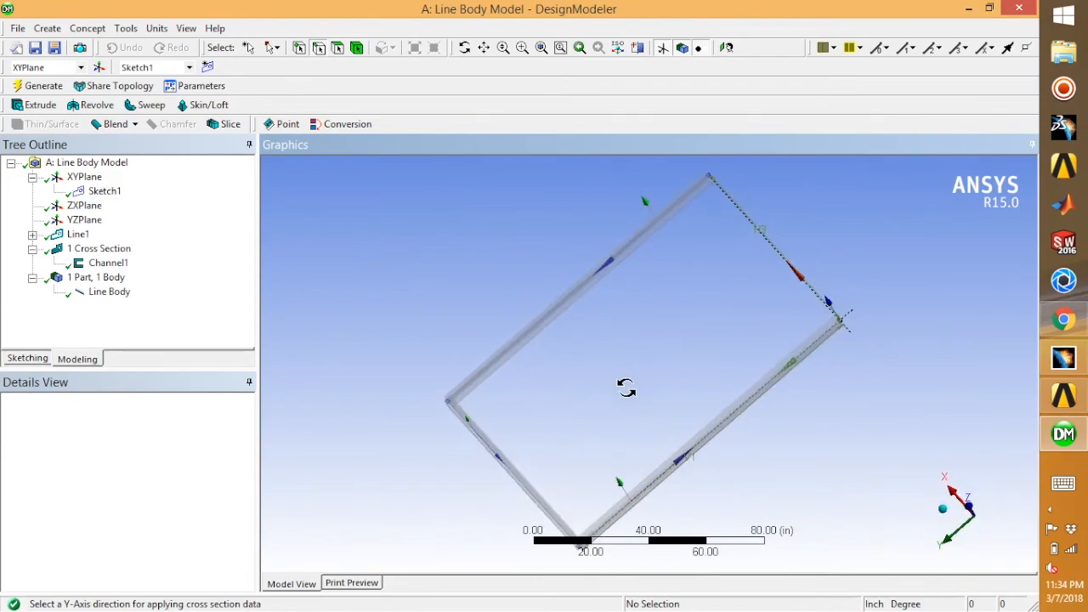
pyautogui.moveTo(629, 391); pyautogui.dragTo(575, 391)
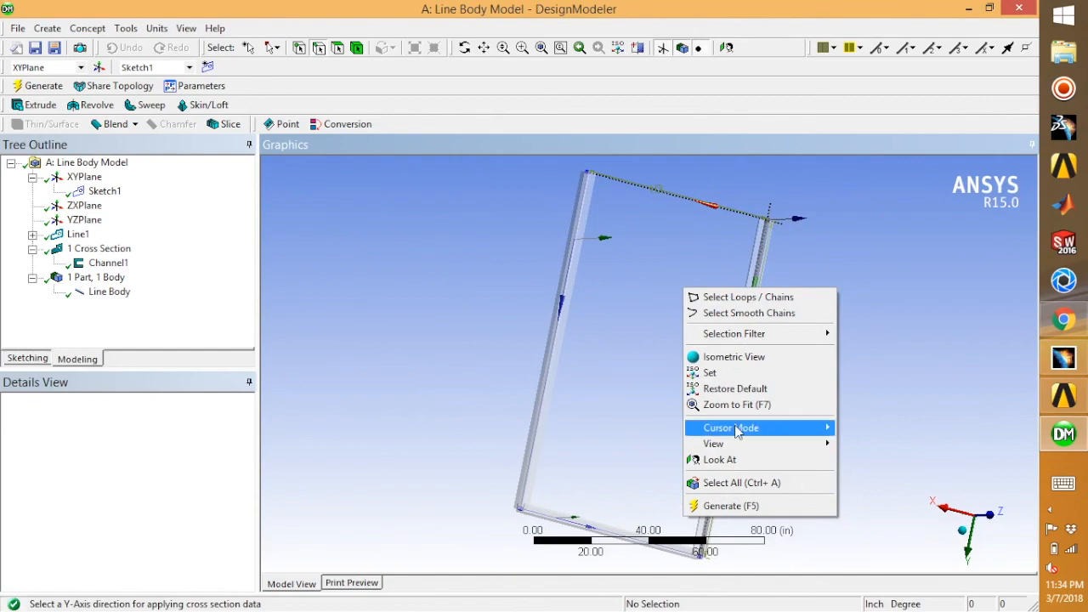
pyautogui.click(734, 358)
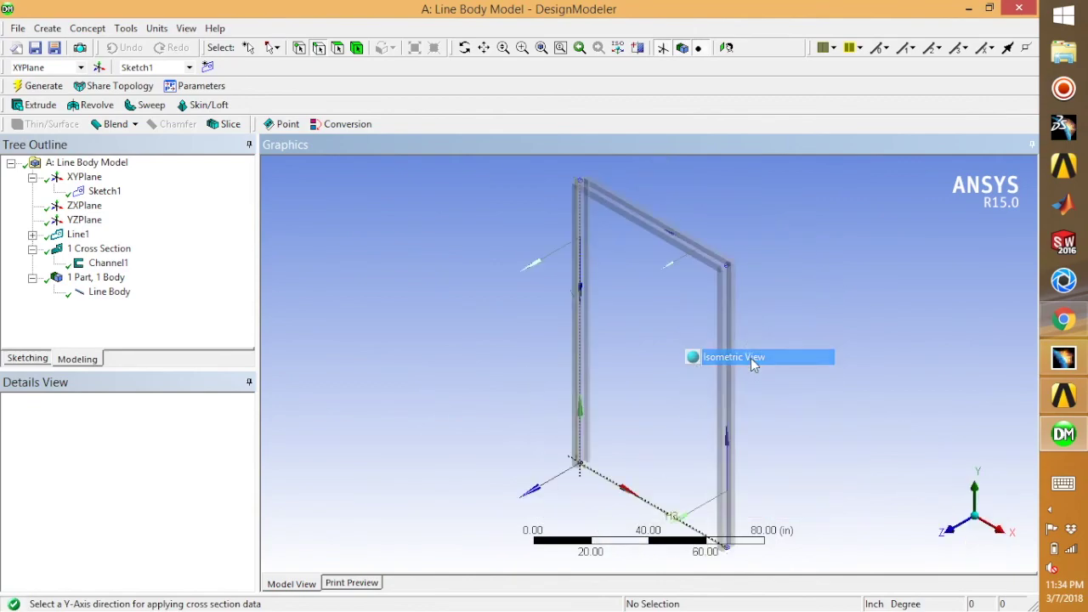
pyautogui.moveTo(636, 367)
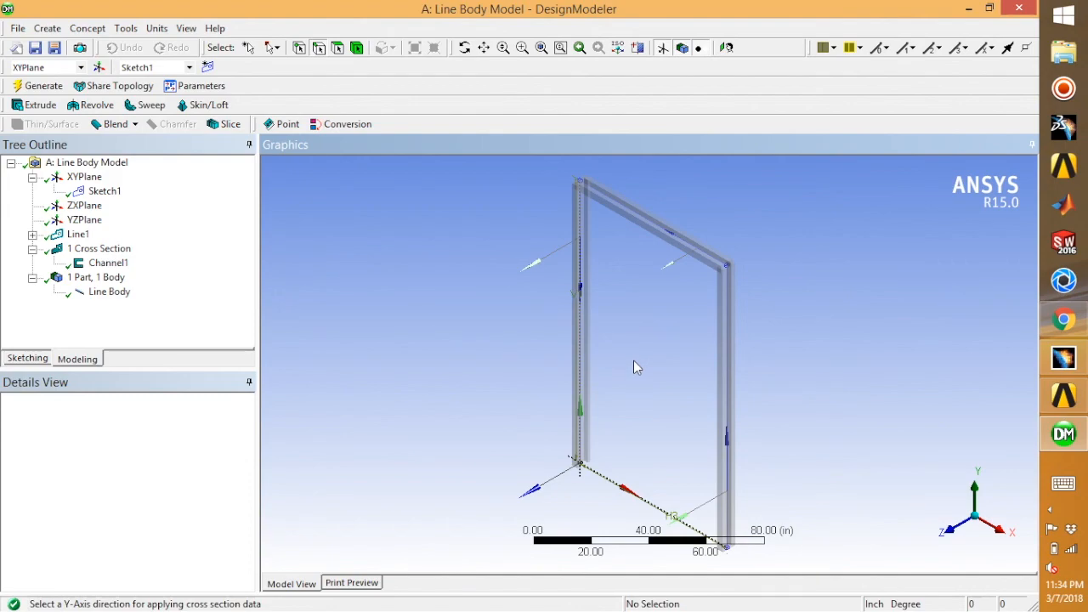
pyautogui.moveTo(605, 350)
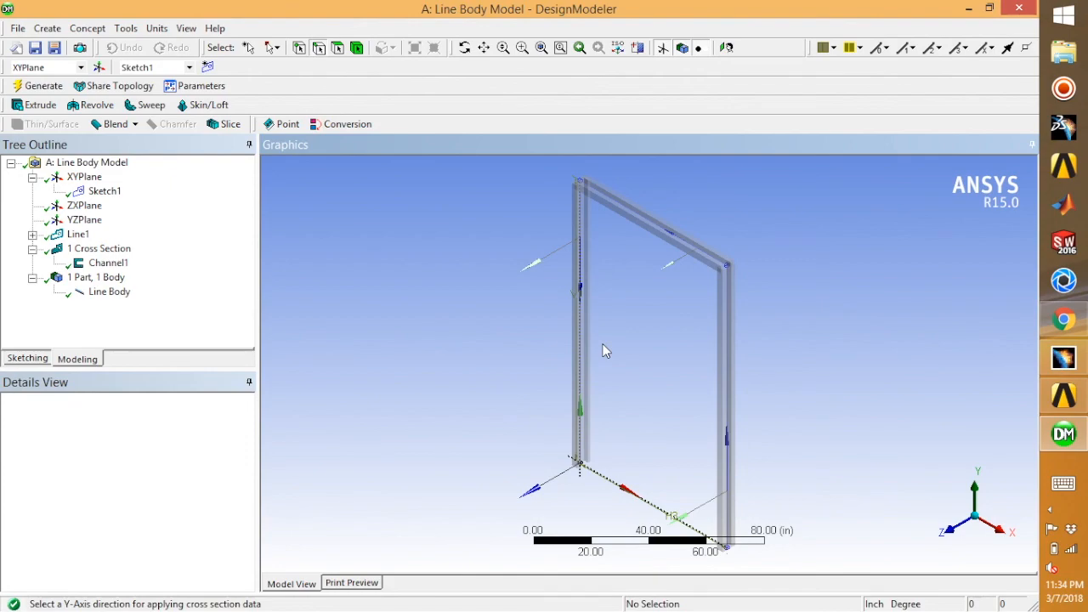
pyautogui.moveTo(619, 360)
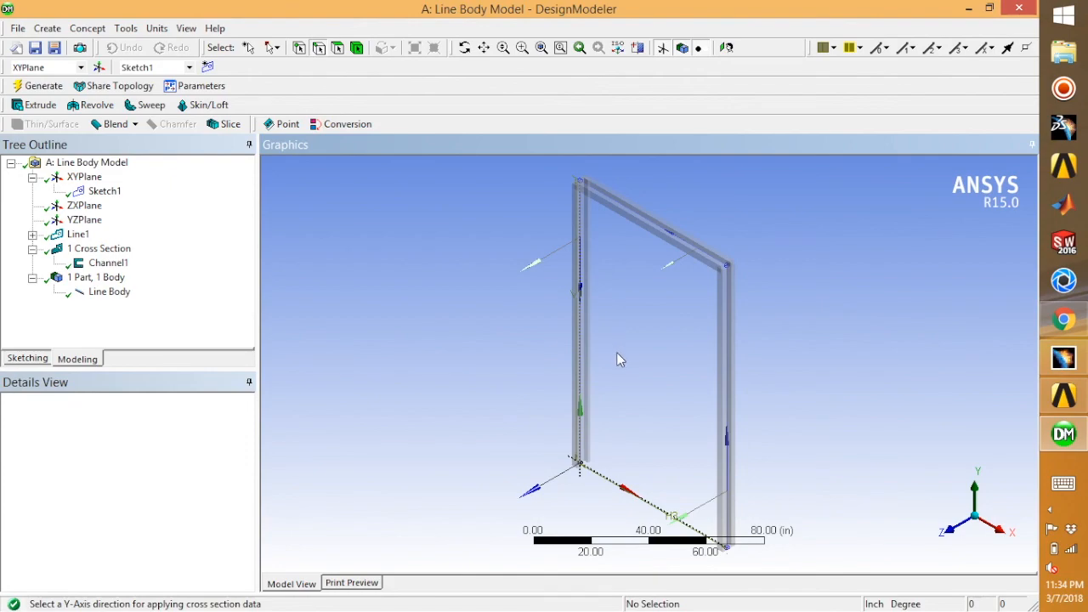